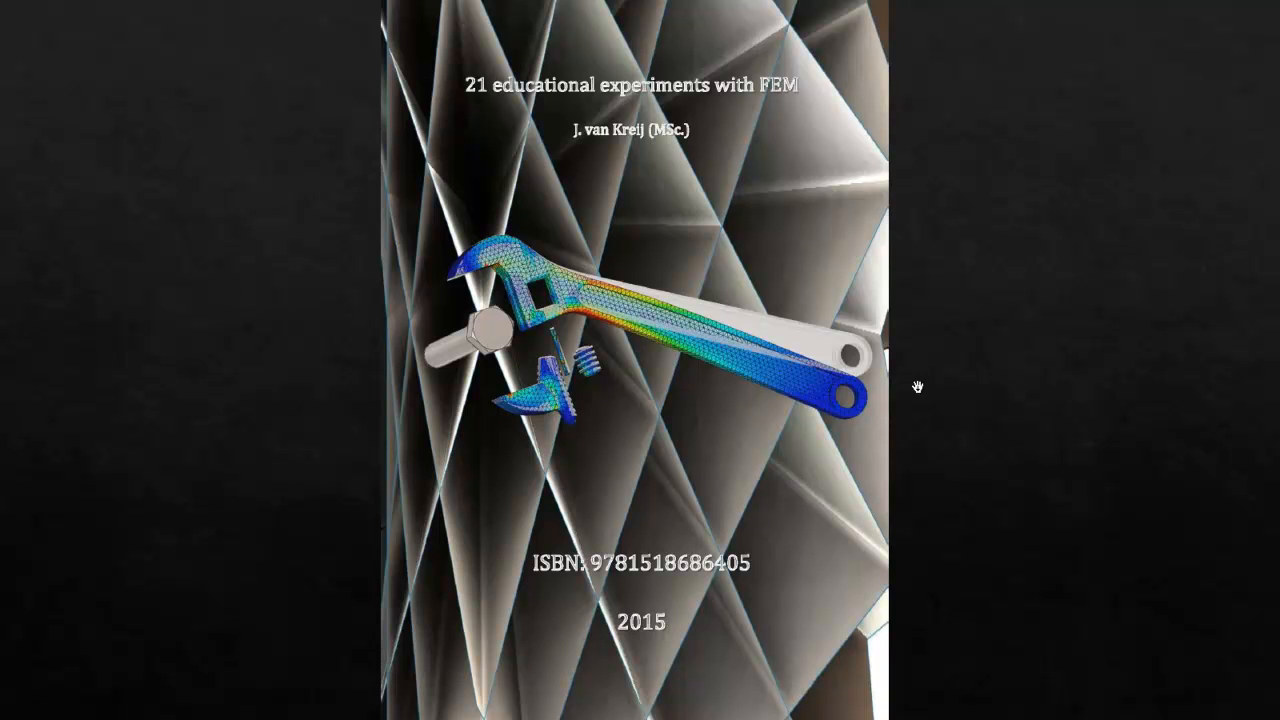
mouse_move(710, 342)
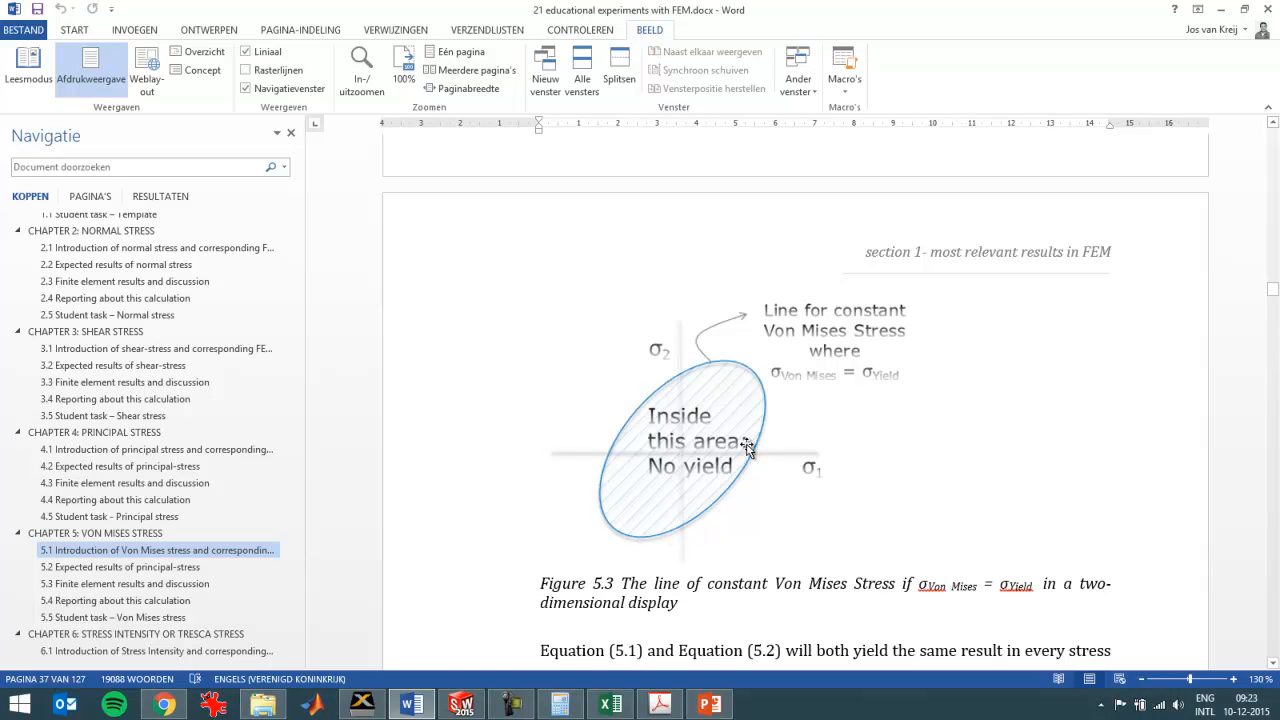
mouse_move(736, 378)
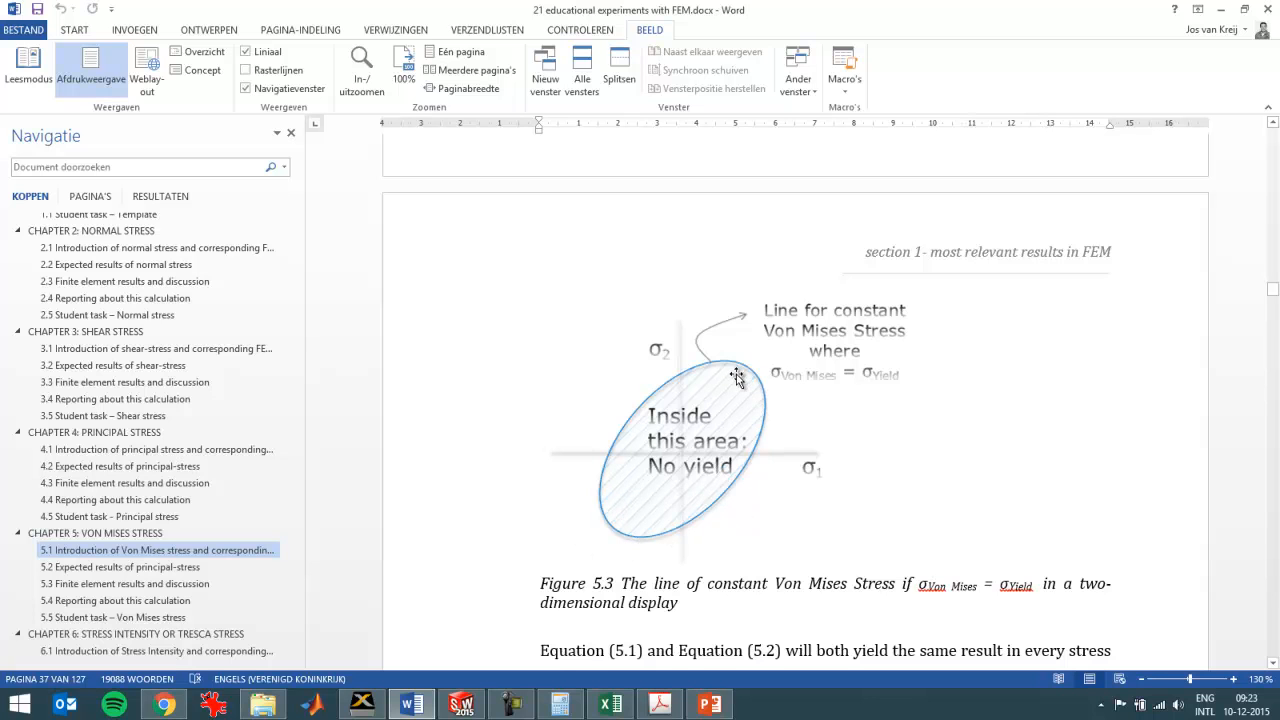
mouse_move(632, 414)
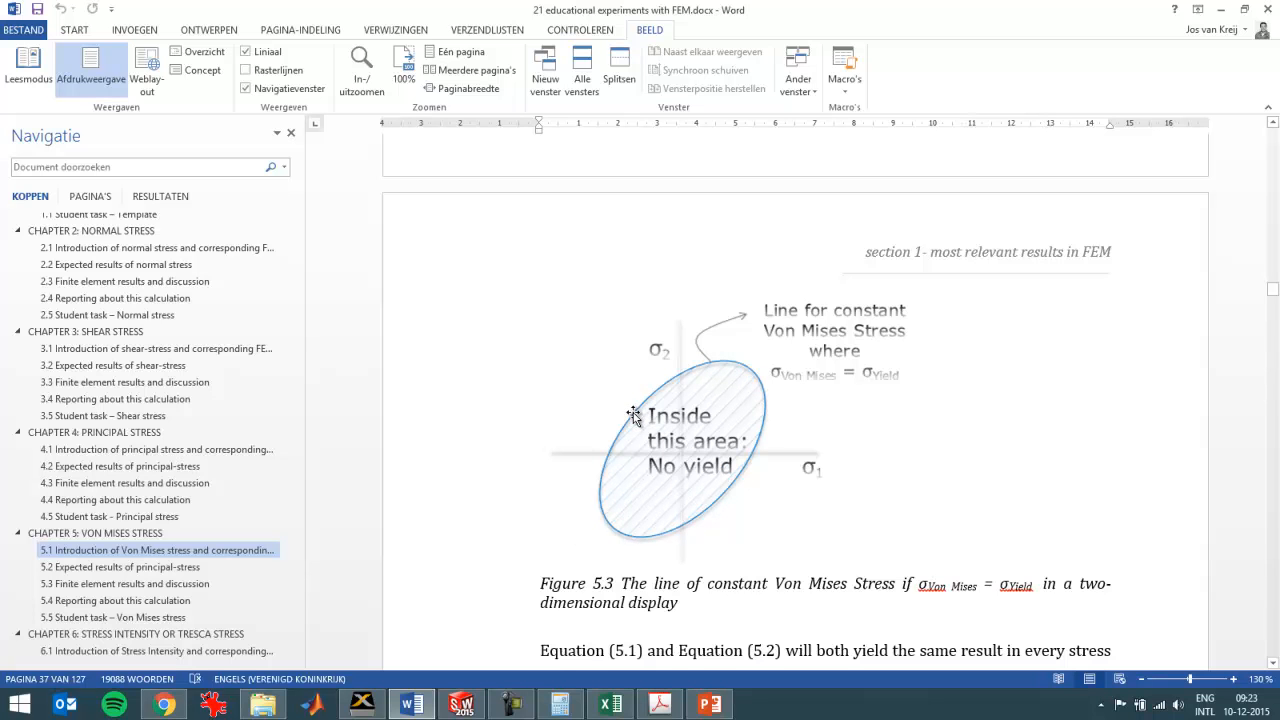
mouse_move(816, 448)
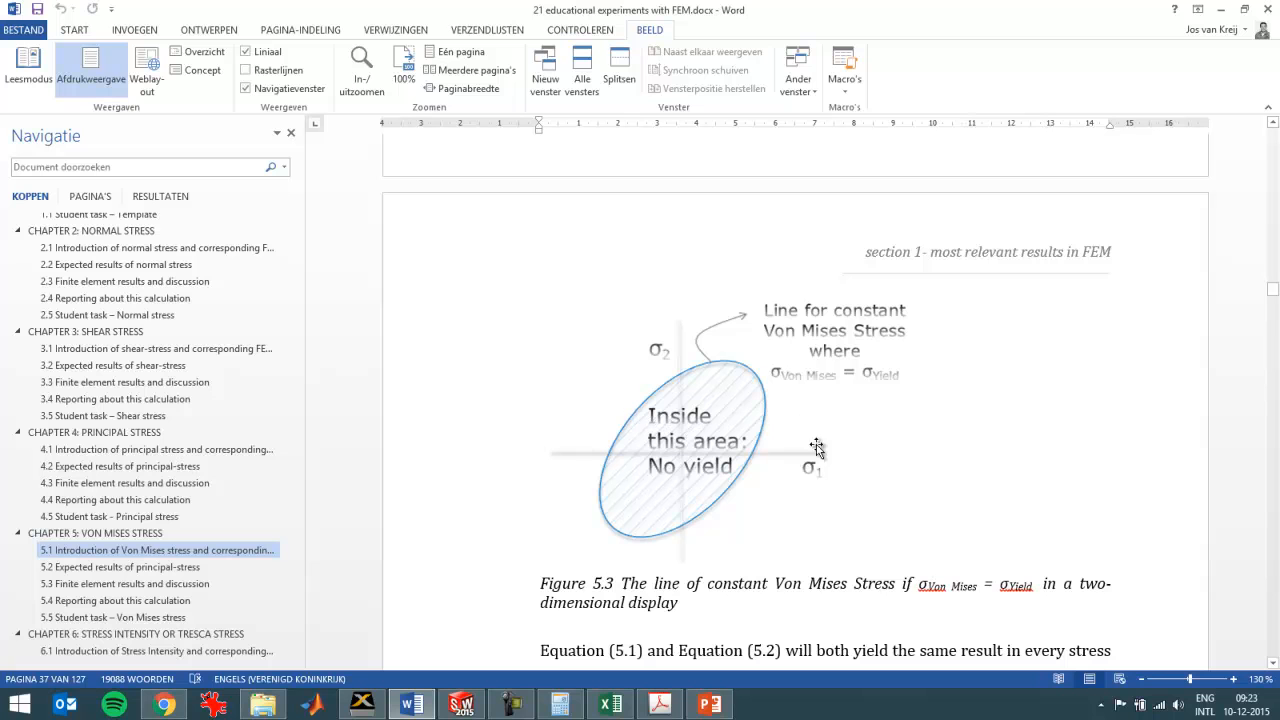
mouse_move(672, 356)
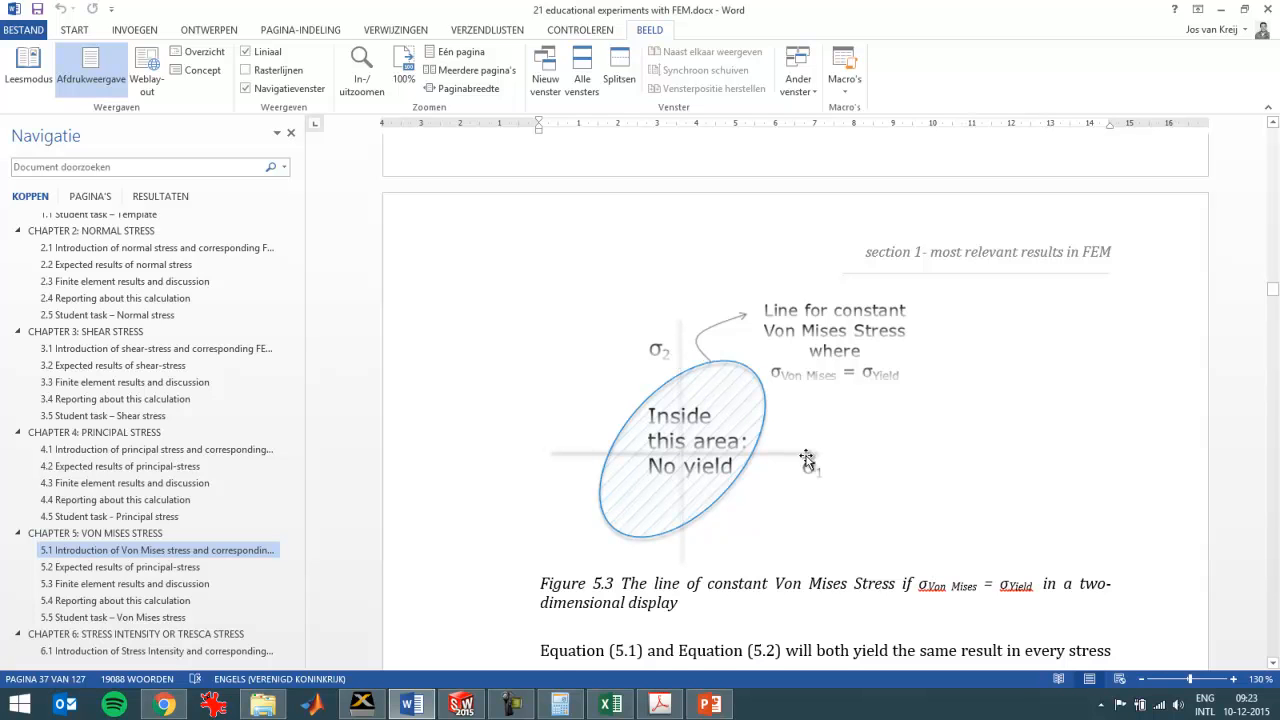
mouse_move(820, 476)
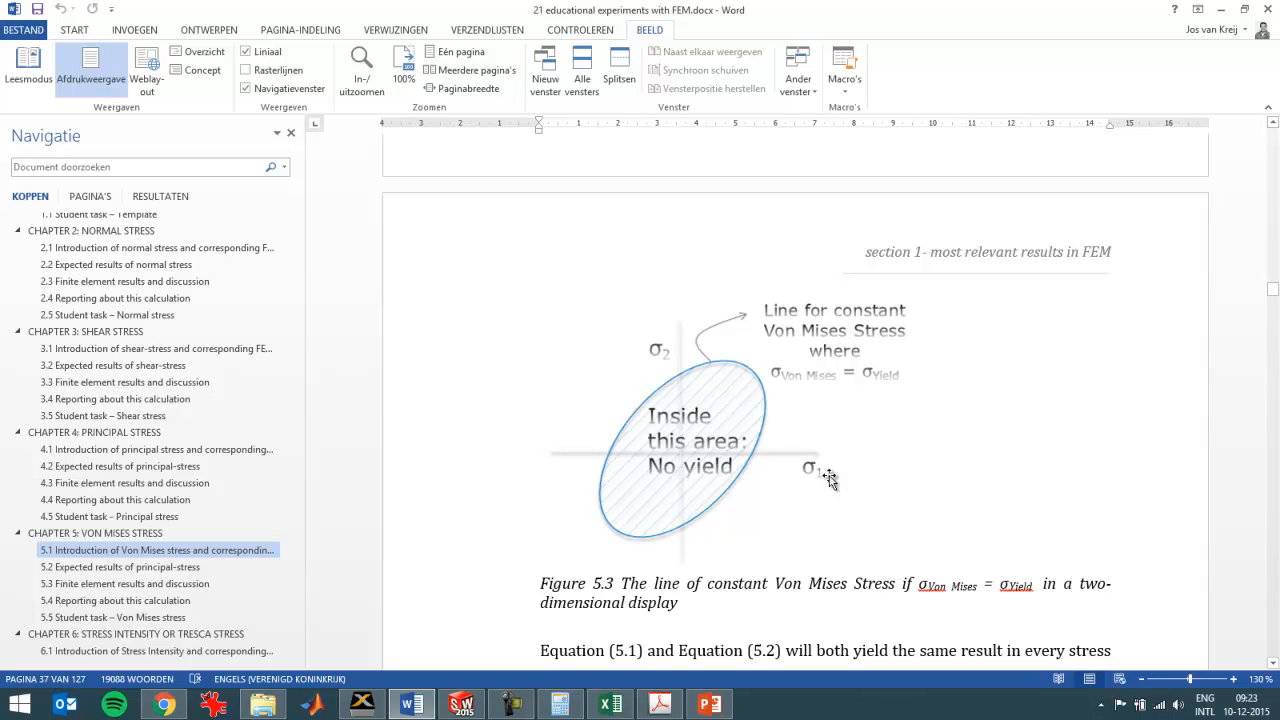
mouse_move(822, 478)
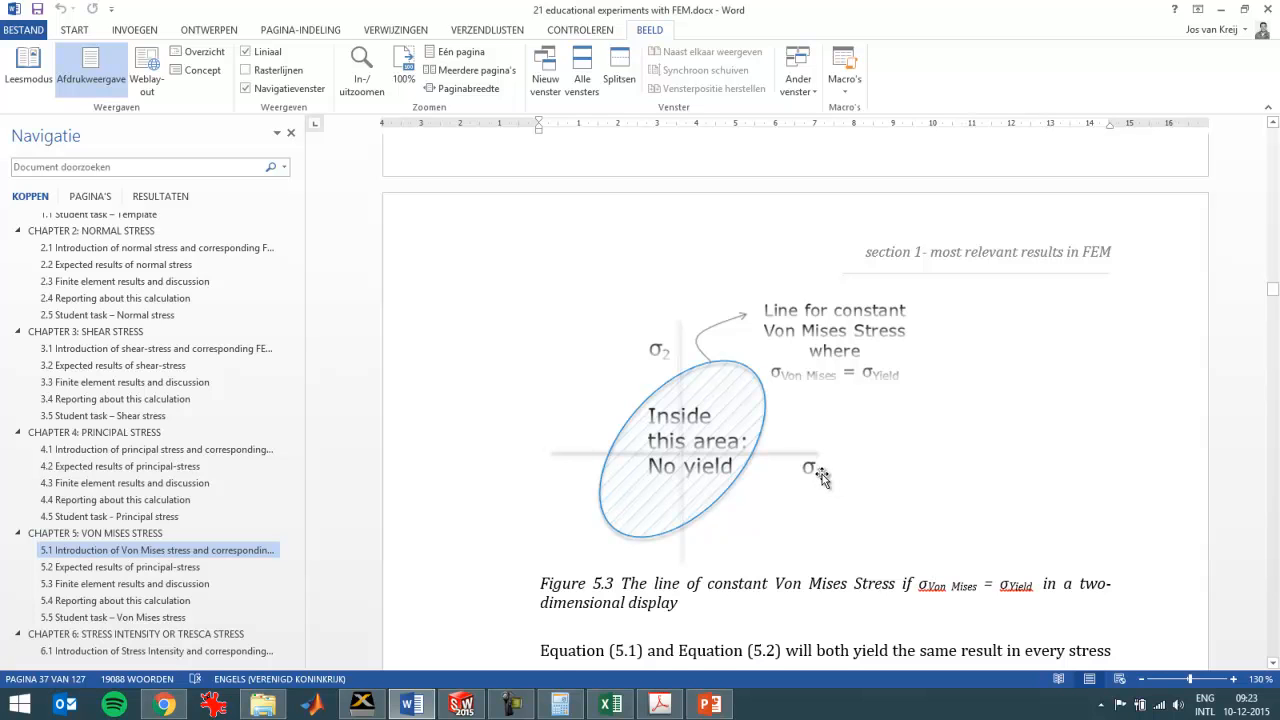
mouse_move(818, 428)
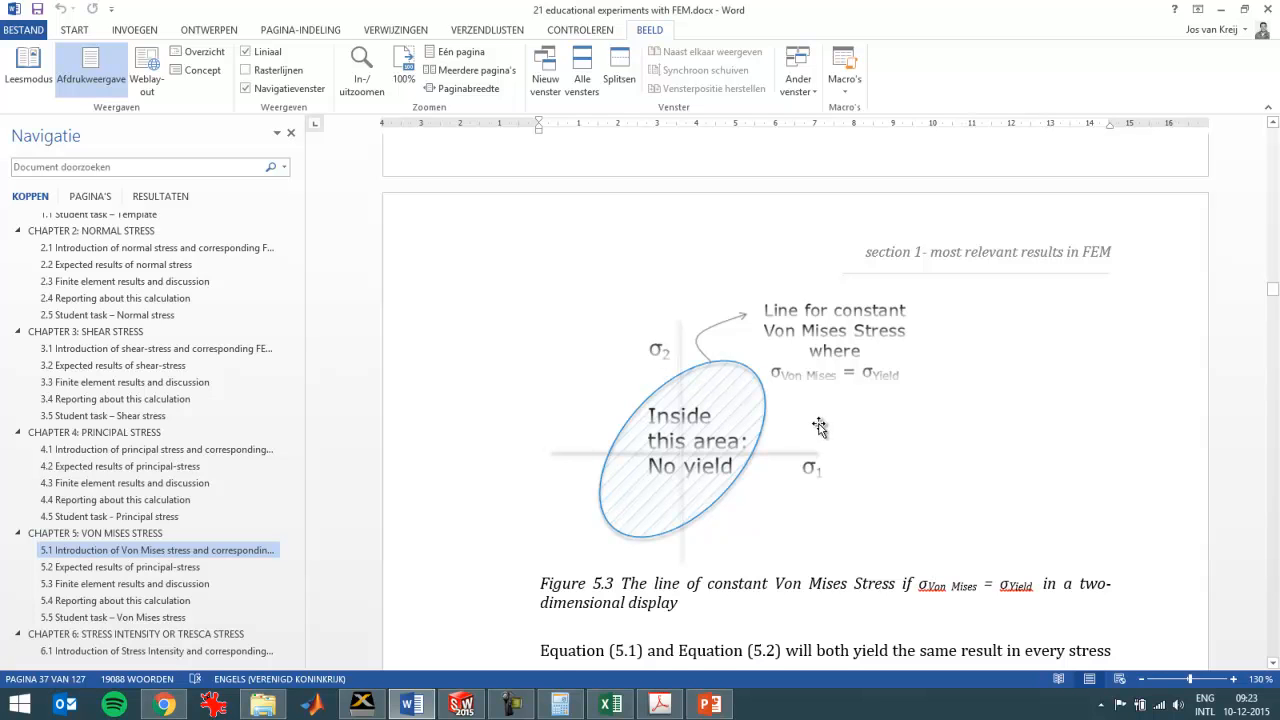
mouse_move(600, 428)
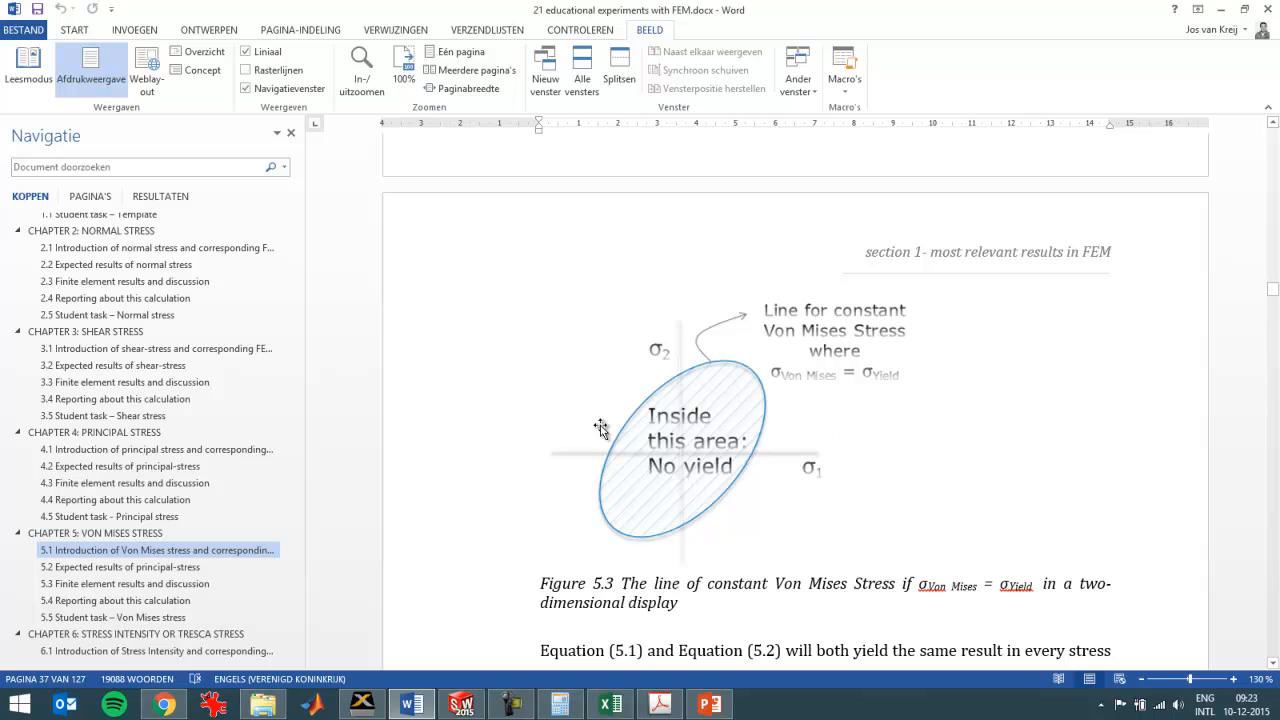
mouse_move(696, 492)
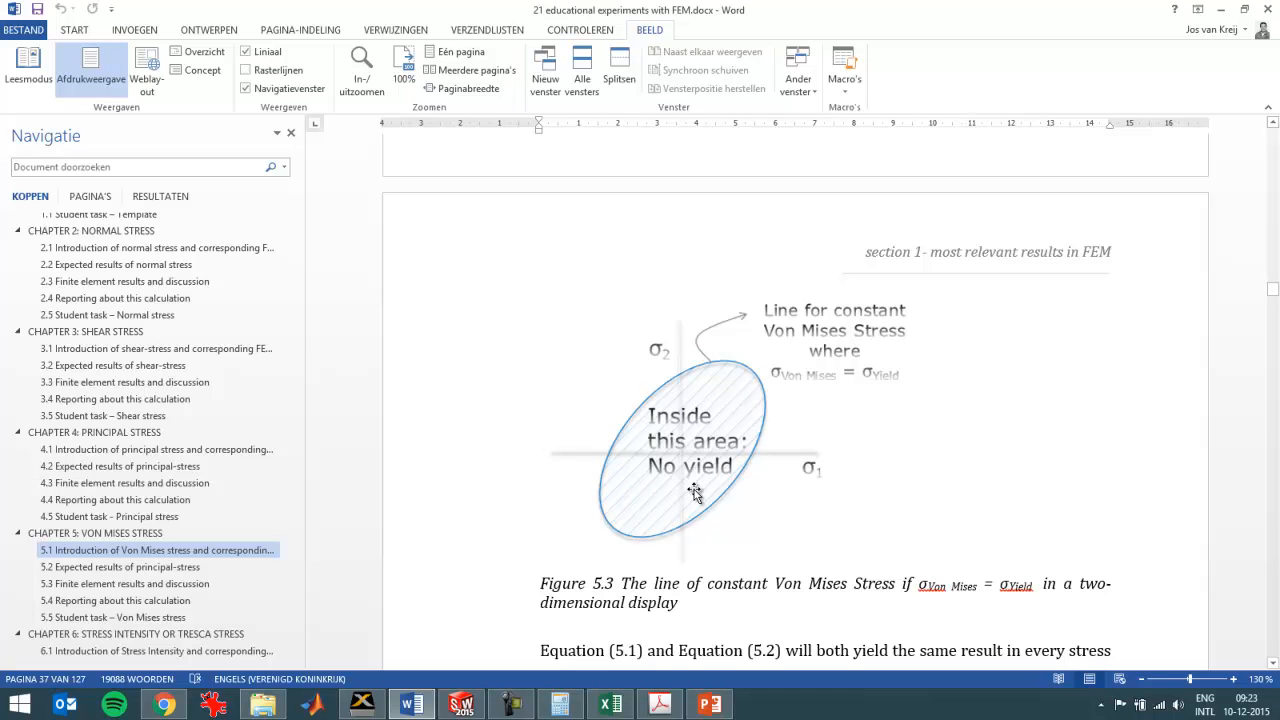
mouse_move(704, 488)
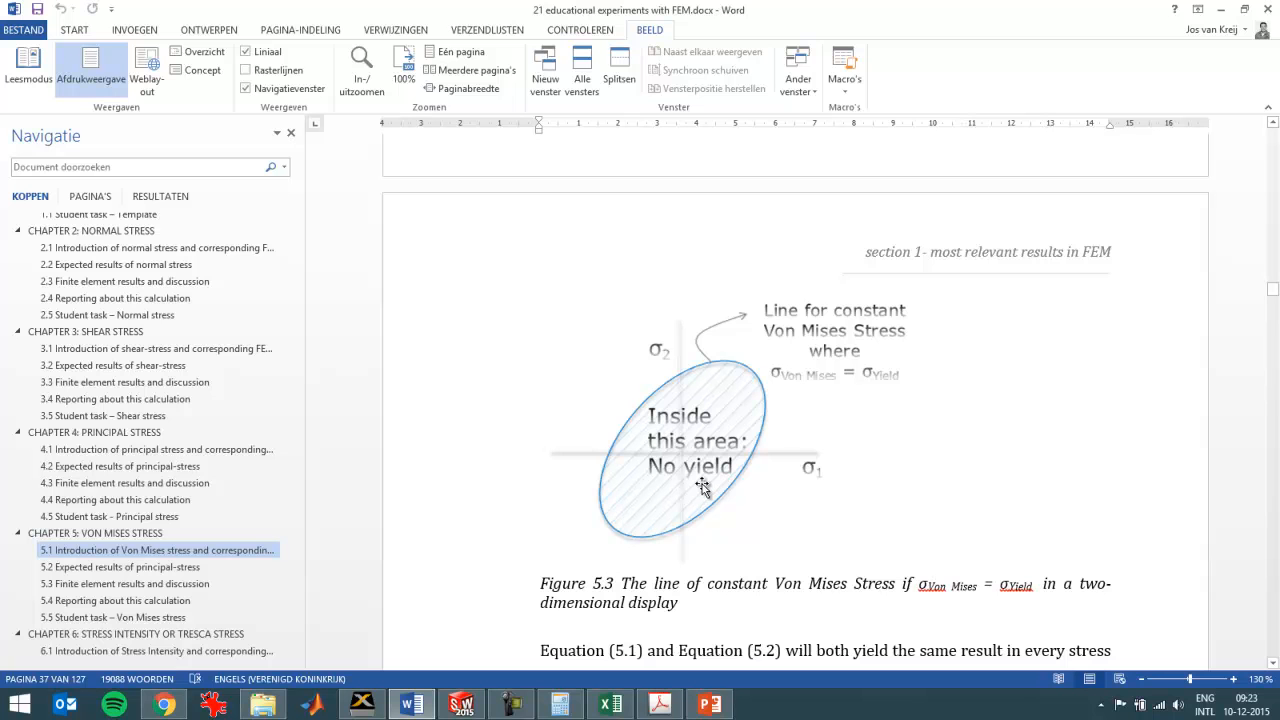
mouse_move(722, 470)
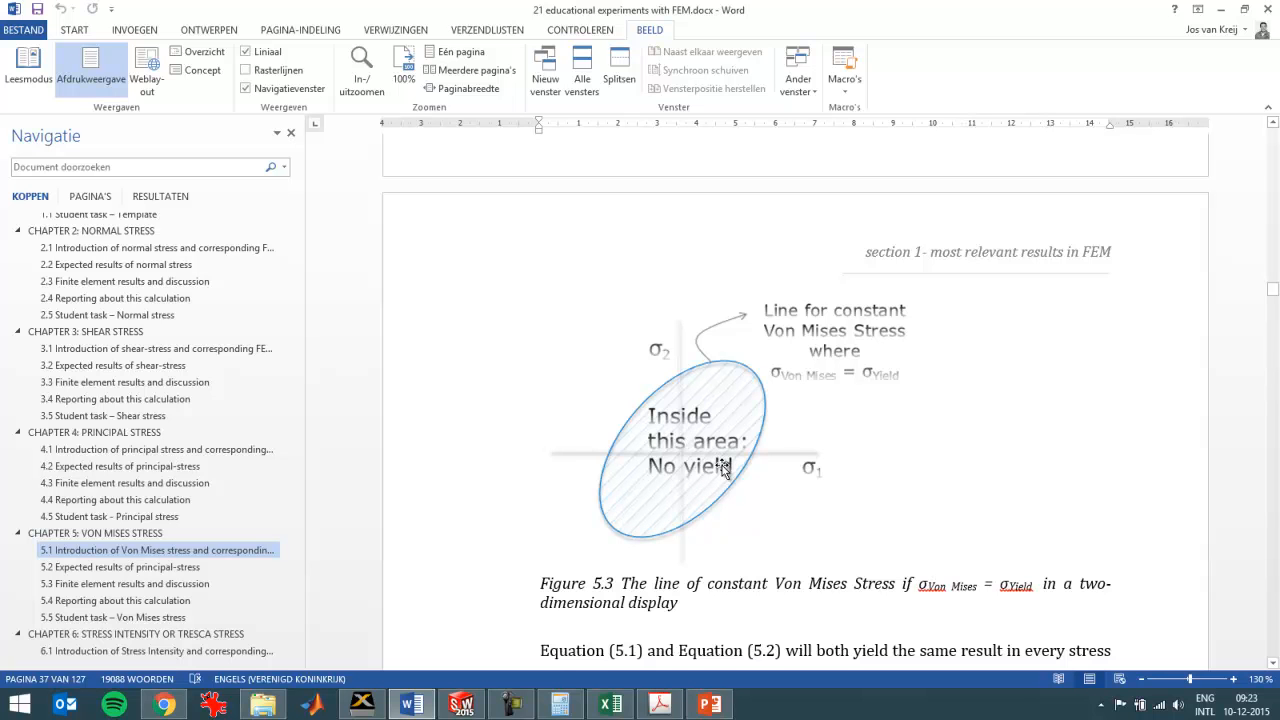
Scroll the Word document to the cylinder figure of principal stresses σ1, σ2, σ3.
scroll("up", 3)
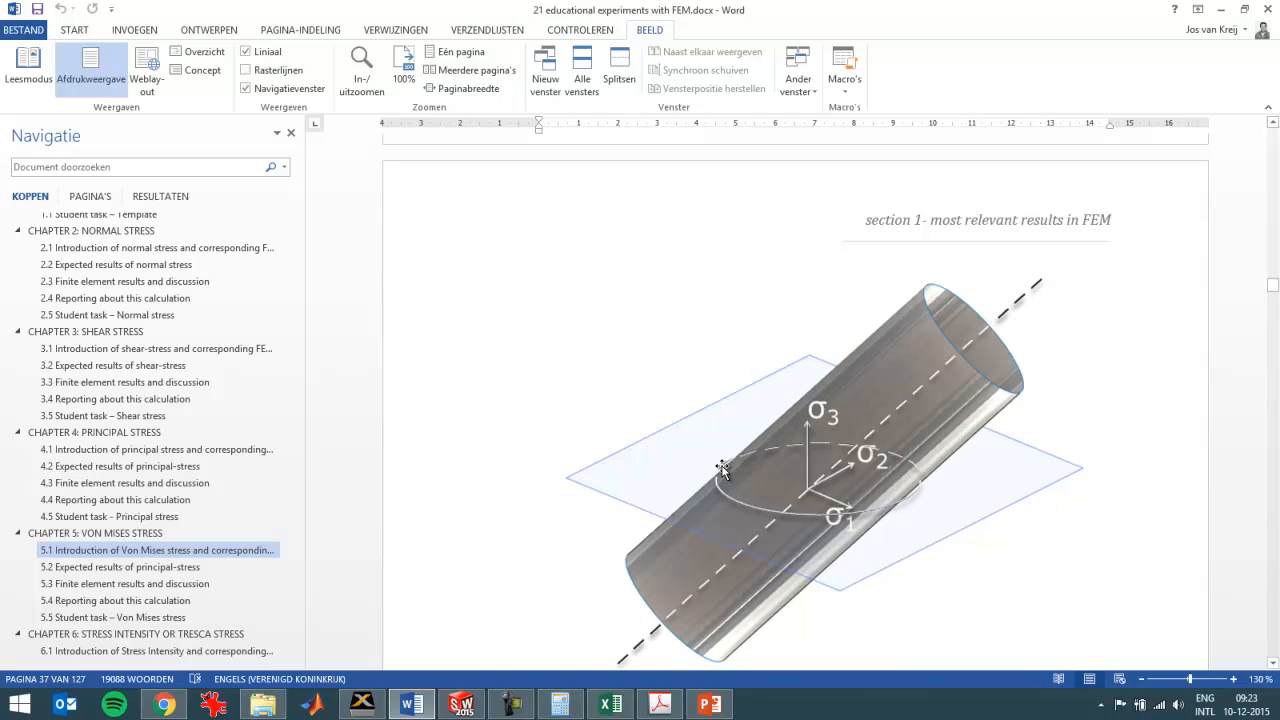
mouse_move(908, 432)
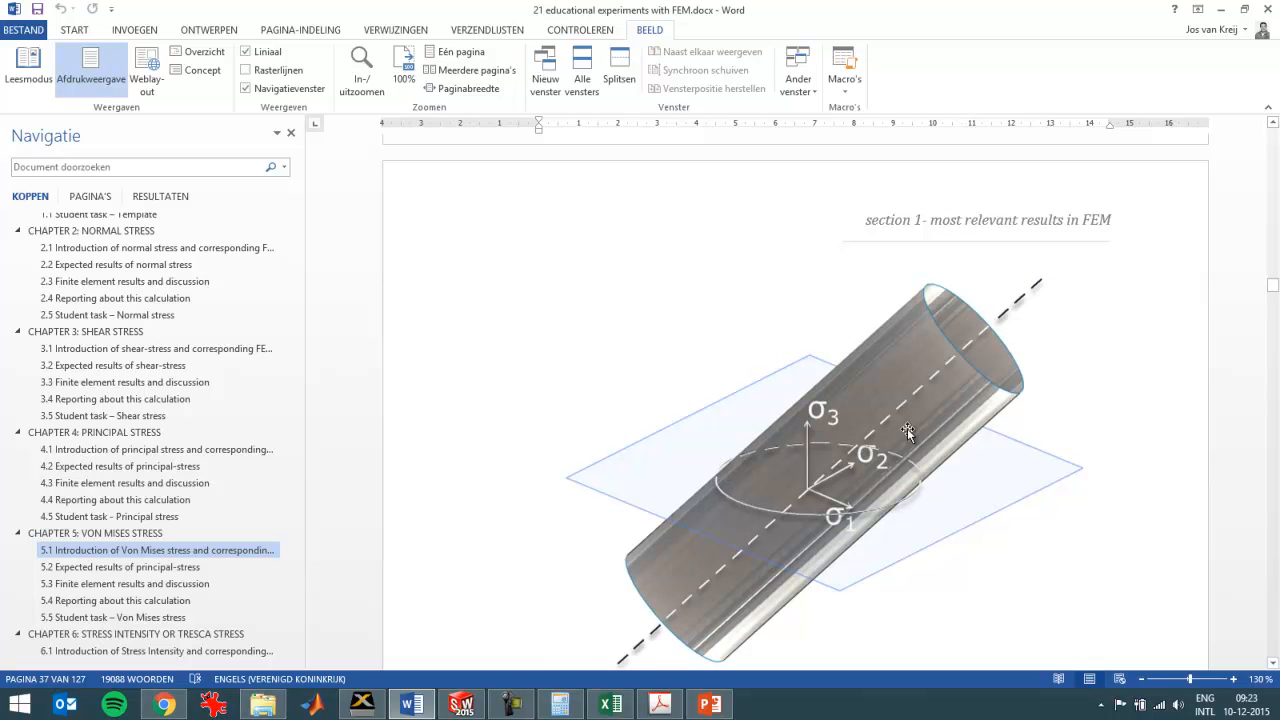
mouse_move(856, 494)
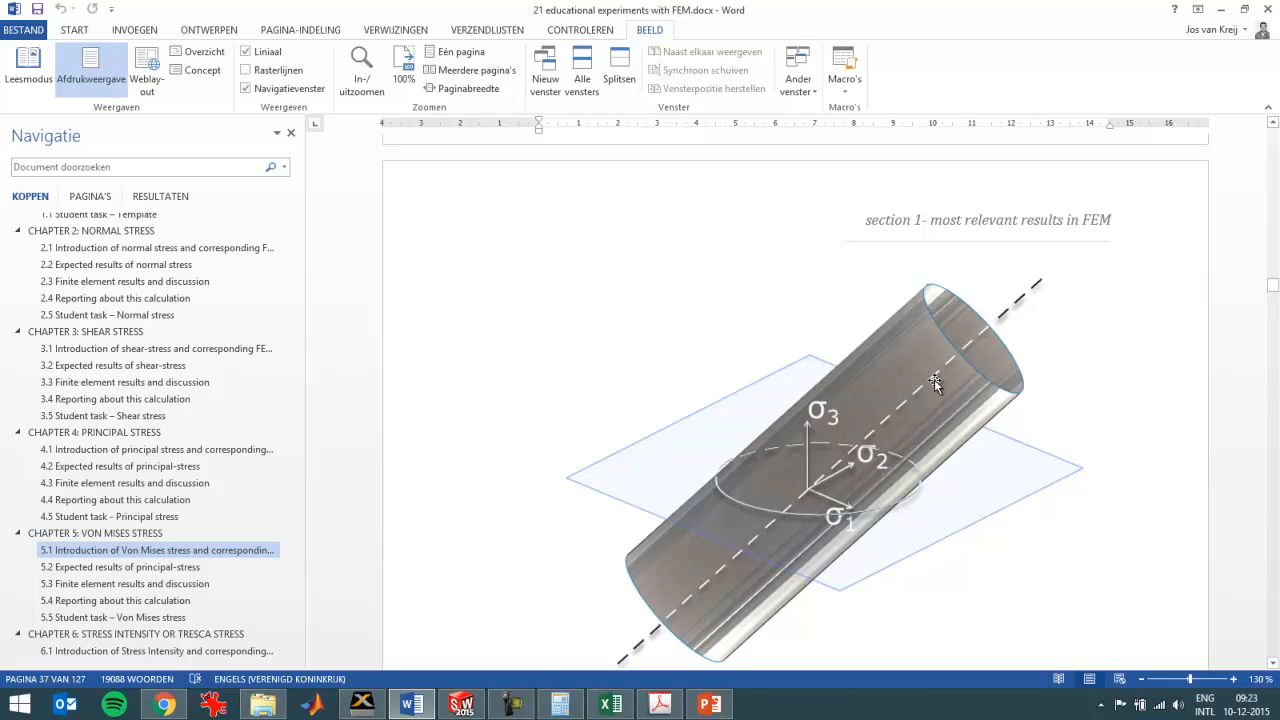
mouse_move(850, 524)
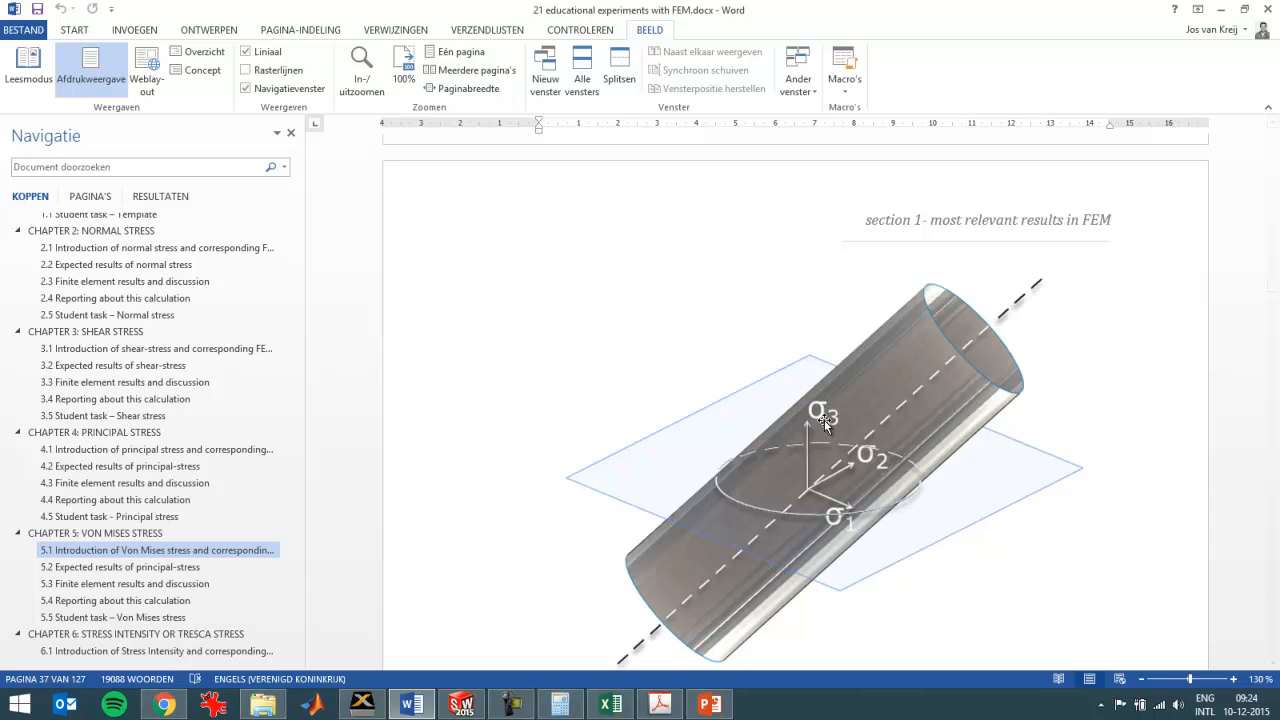
mouse_move(856, 414)
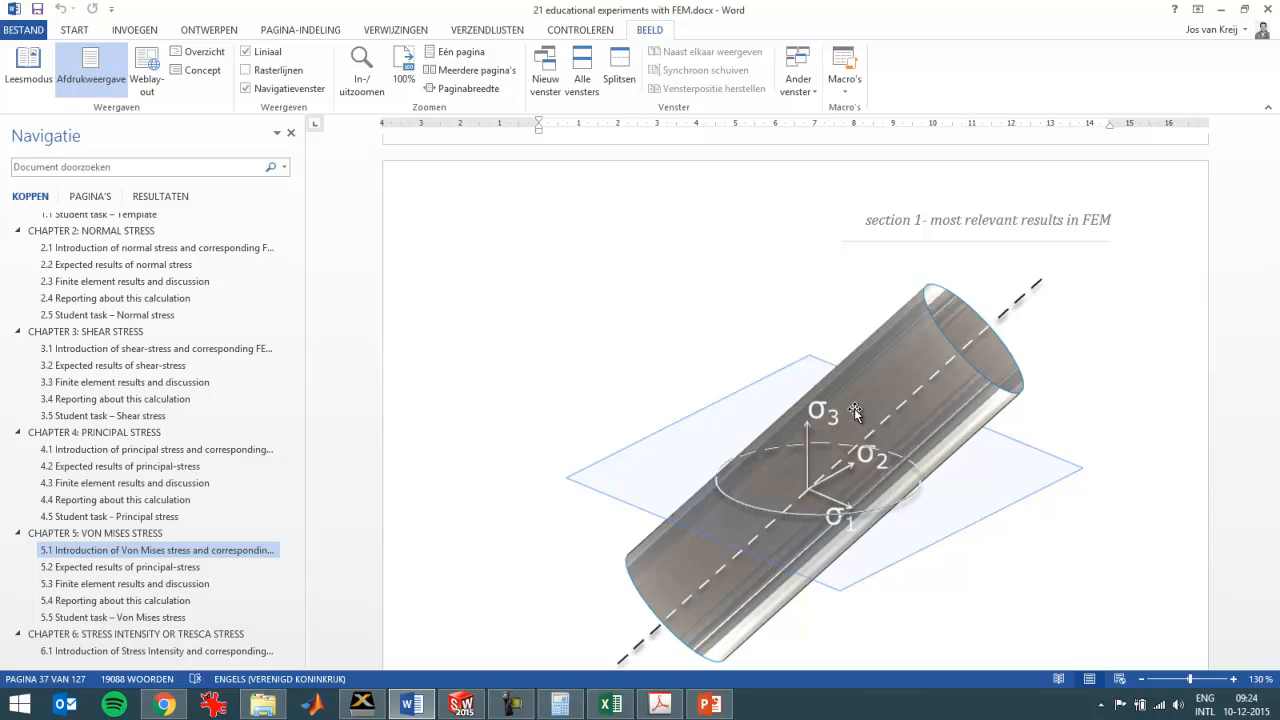
mouse_move(862, 412)
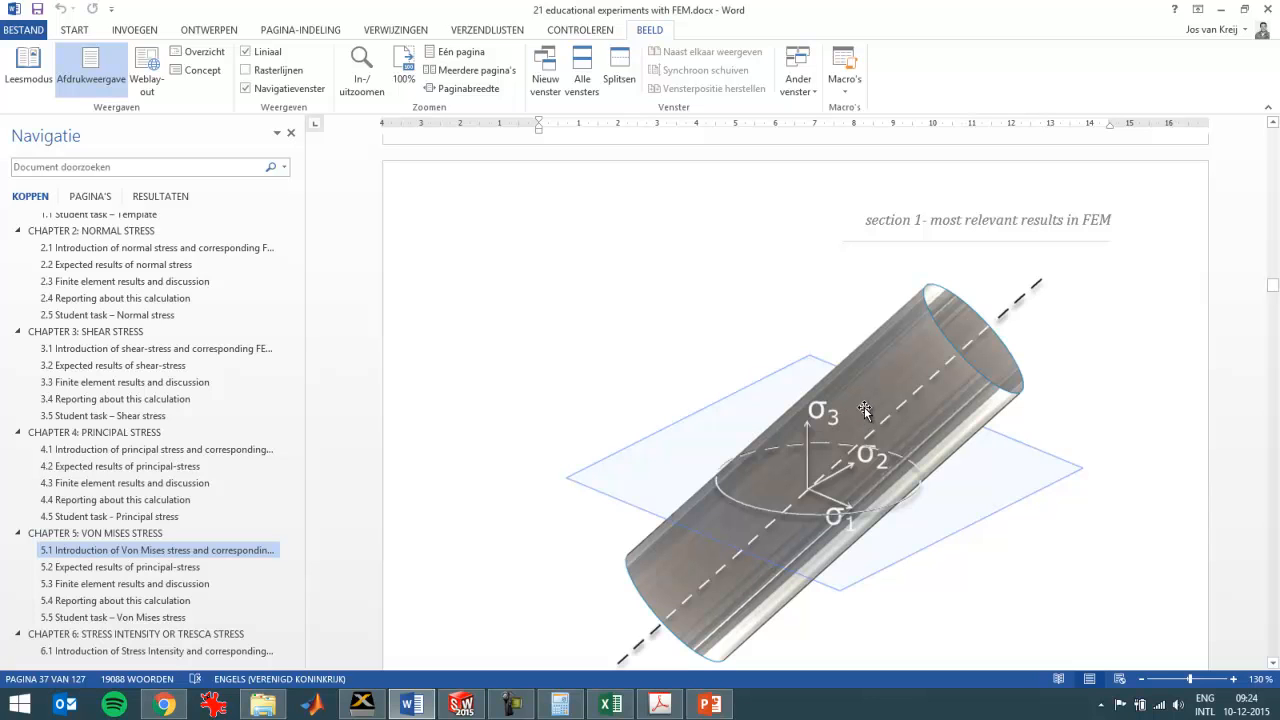
mouse_move(896, 438)
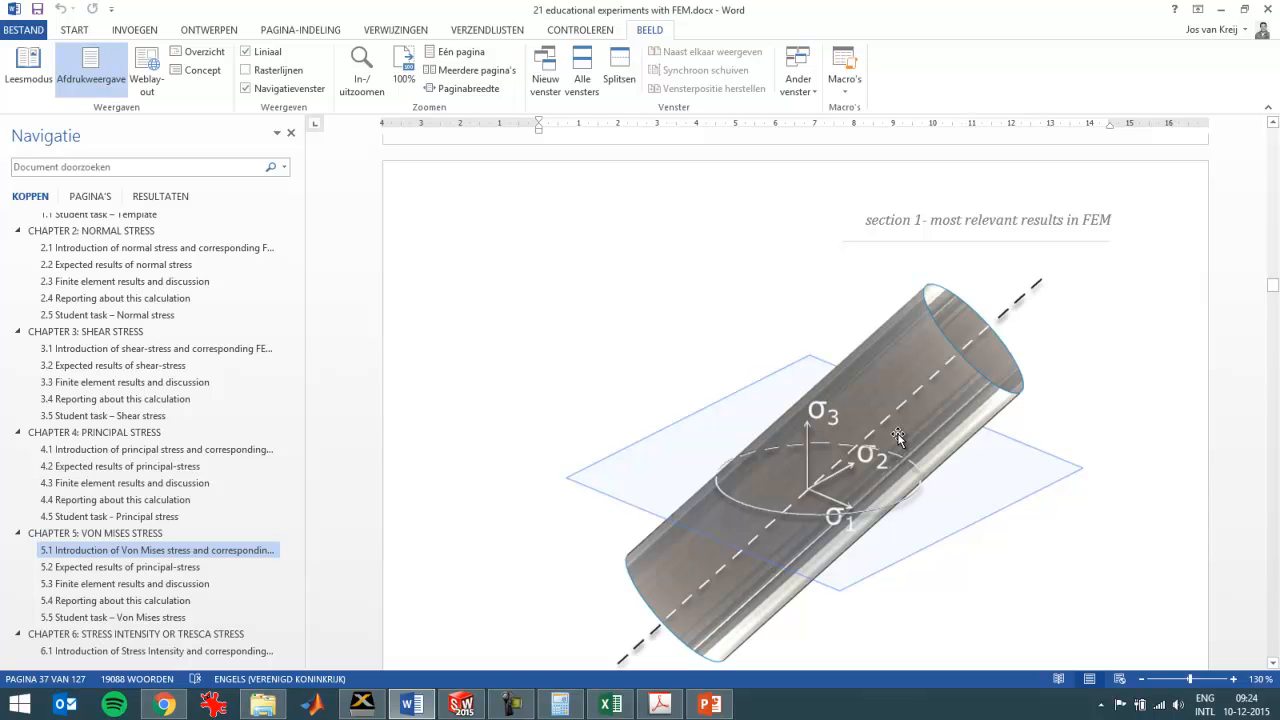
mouse_move(948, 362)
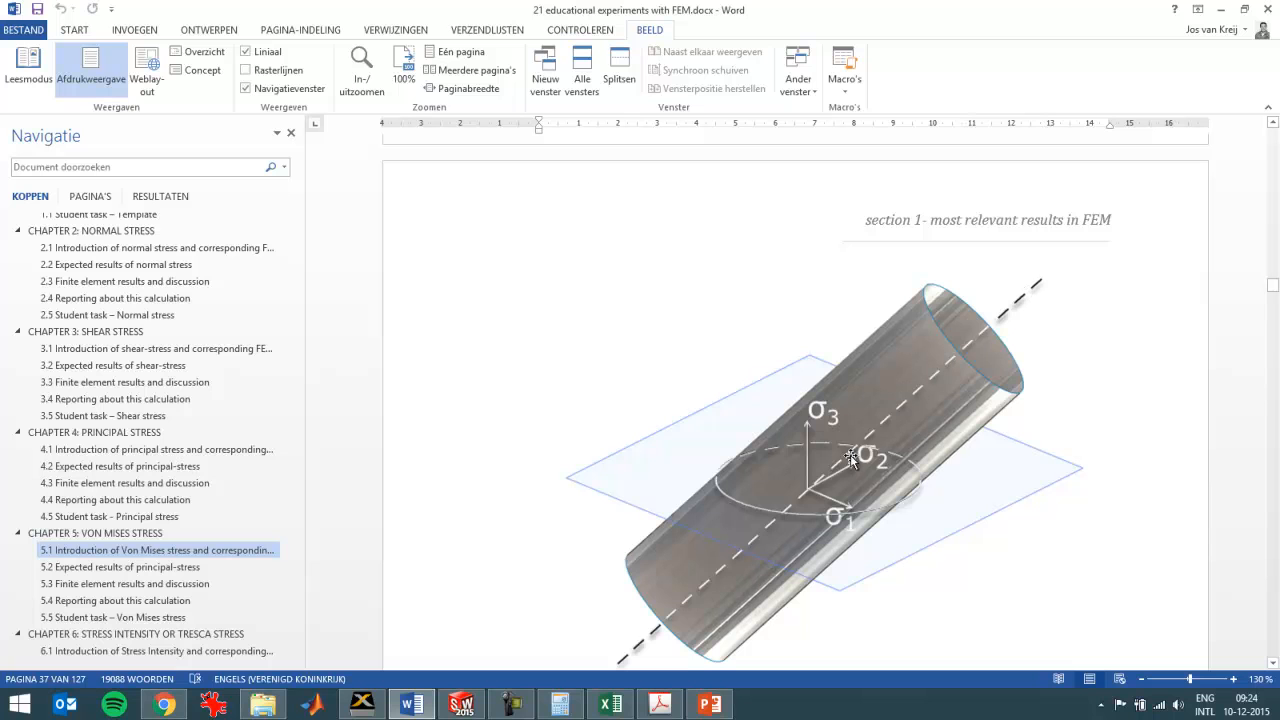
mouse_move(1000, 324)
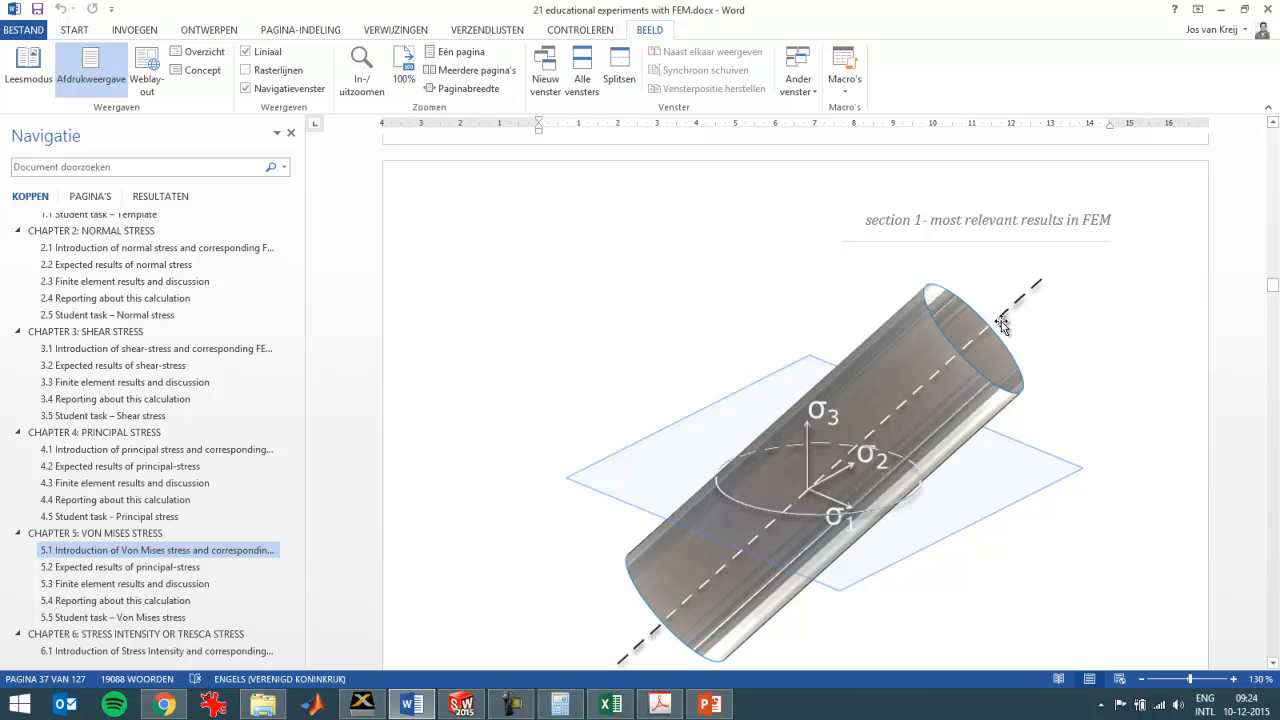
mouse_move(1000, 376)
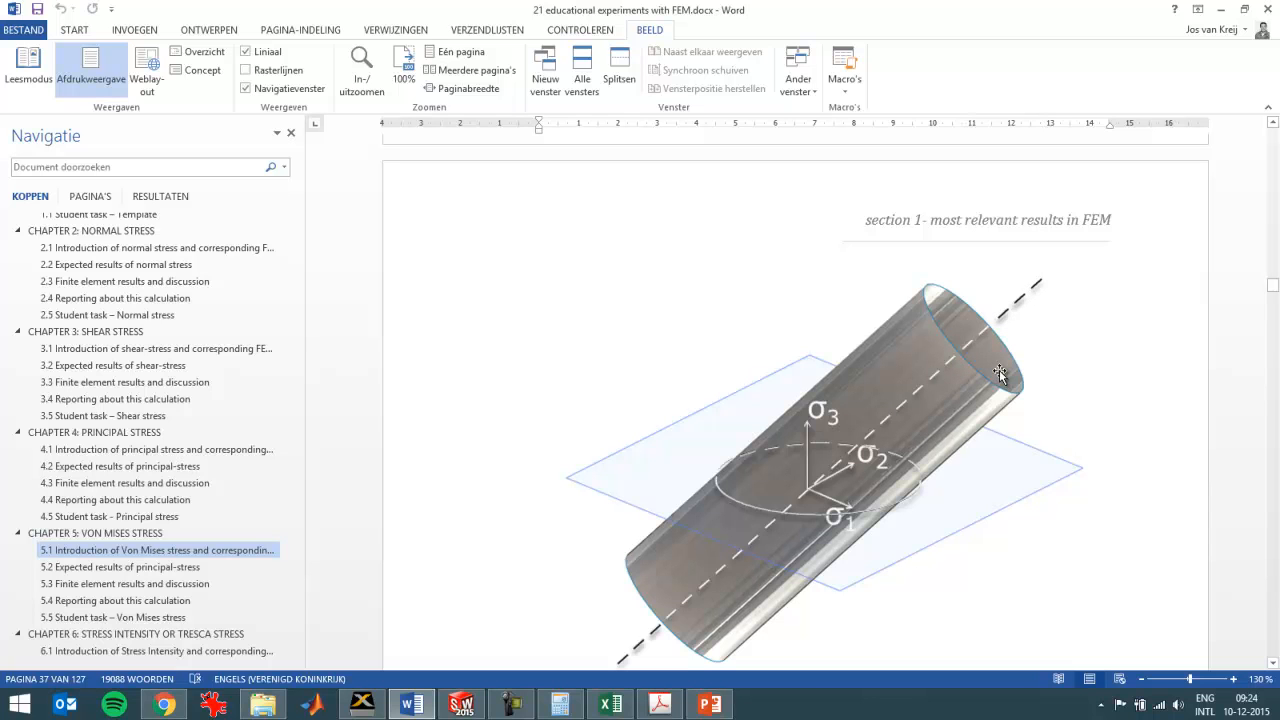
Scroll the Word document past Figure 5.2 to Figure 5.3, the constant Von Mises stress line.
scroll("down", 3)
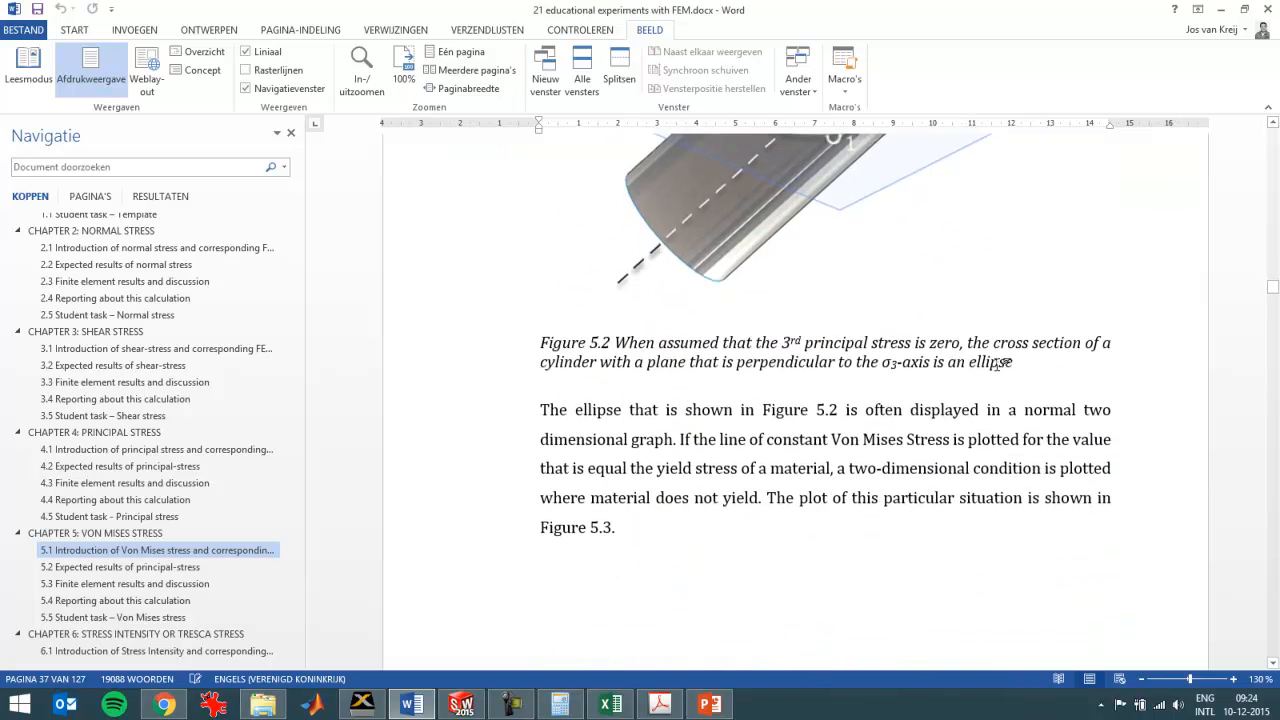
scroll("down", 3)
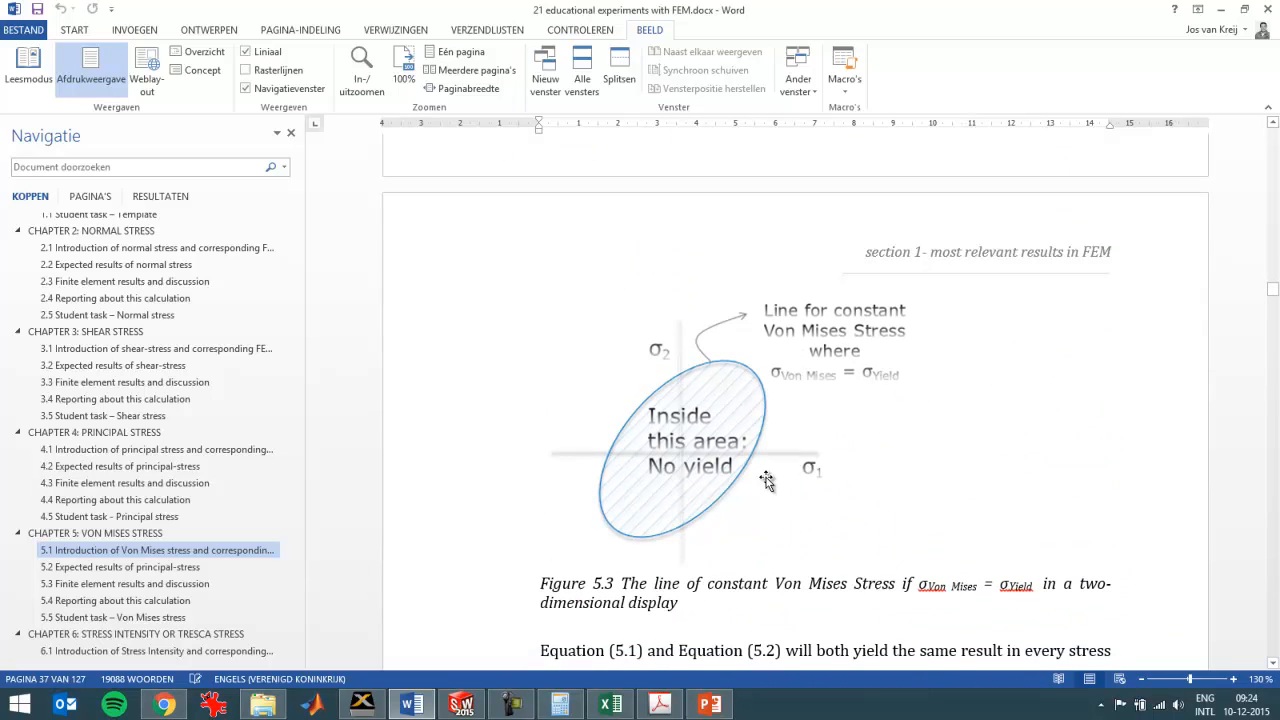
scroll("up", 3)
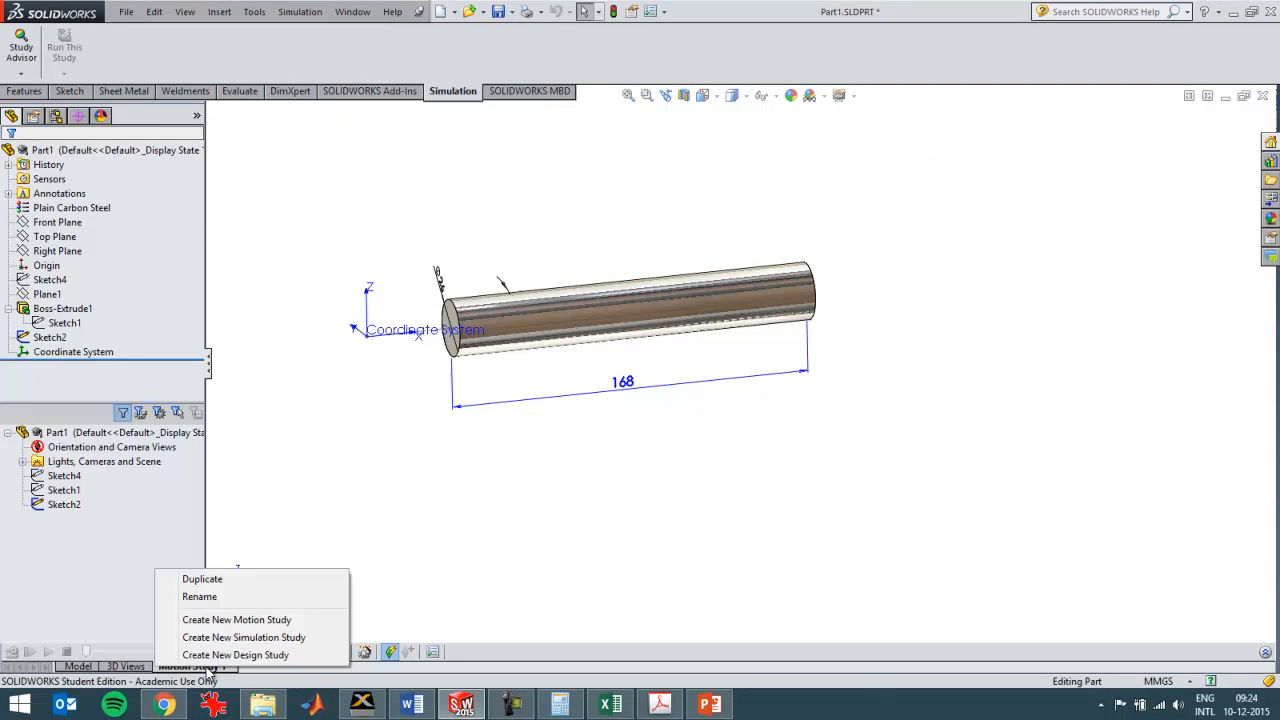
Create a new static simulation study, Static 1, for the rod and return to the textbook.
left_click(244, 636)
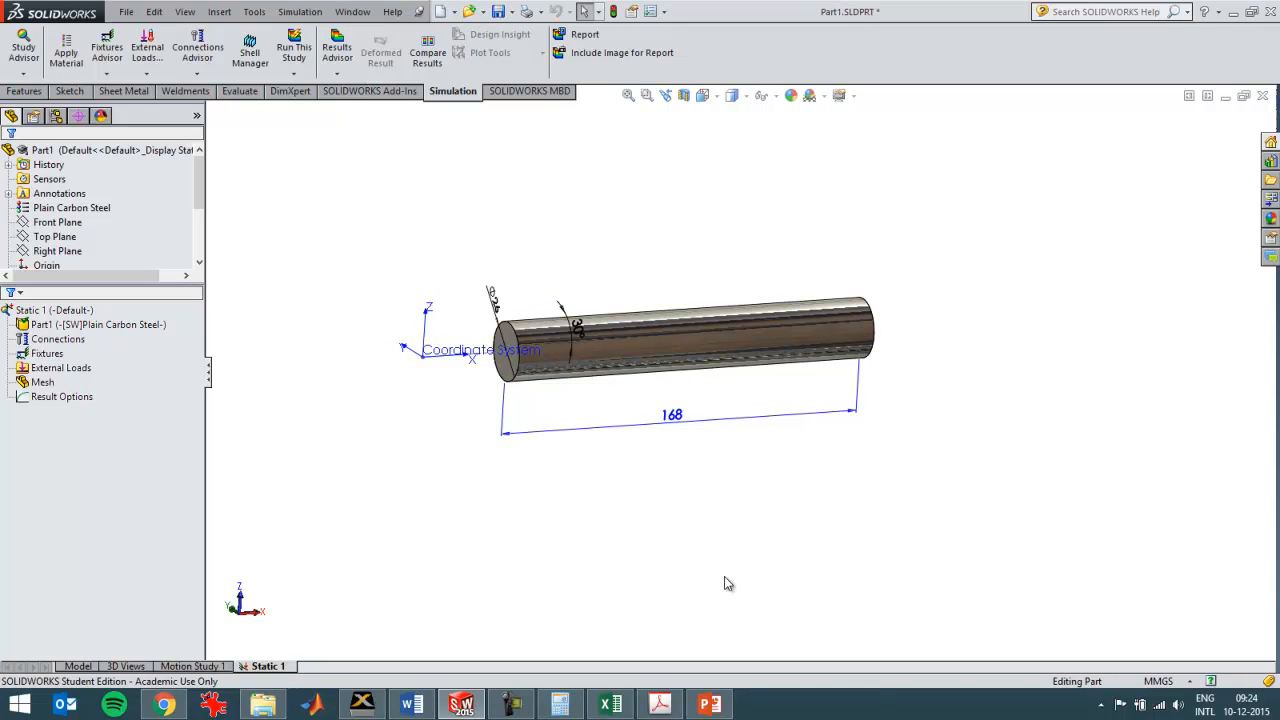
left_click(412, 704)
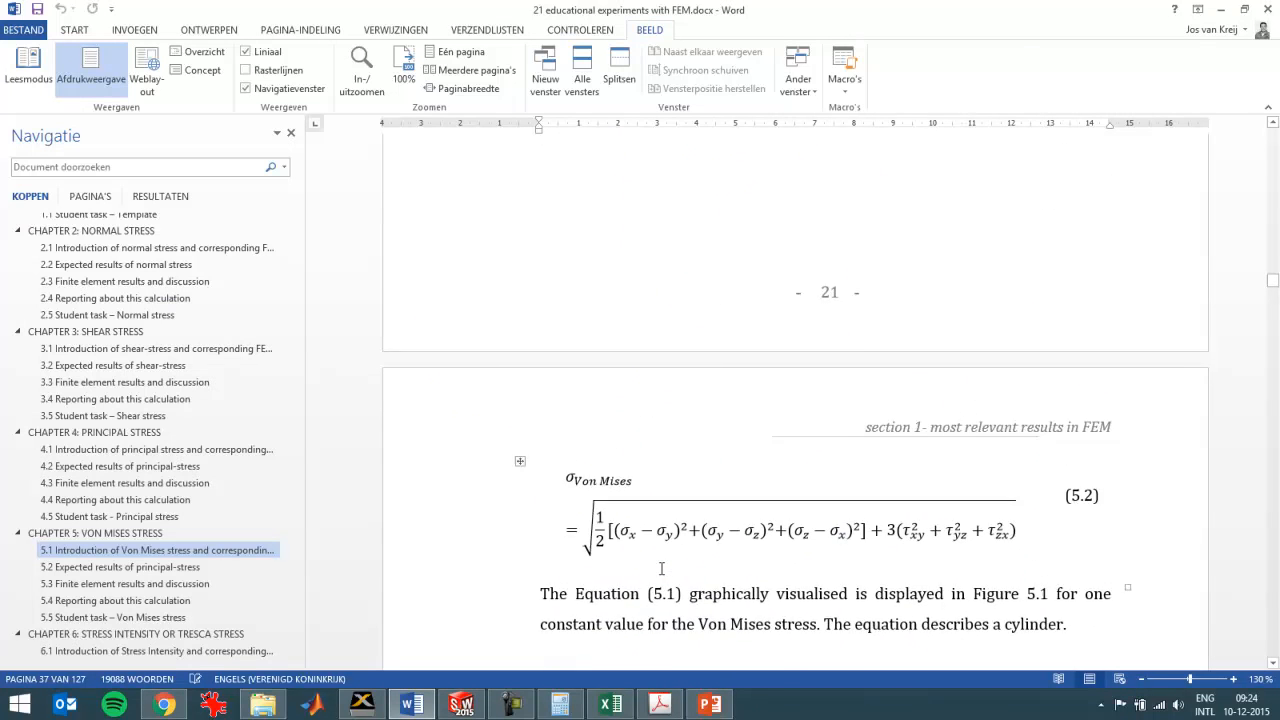
Review Von Mises Equations 5.1 and 5.2 in Word, then return to the rod's Static 1 study.
scroll("up", 3)
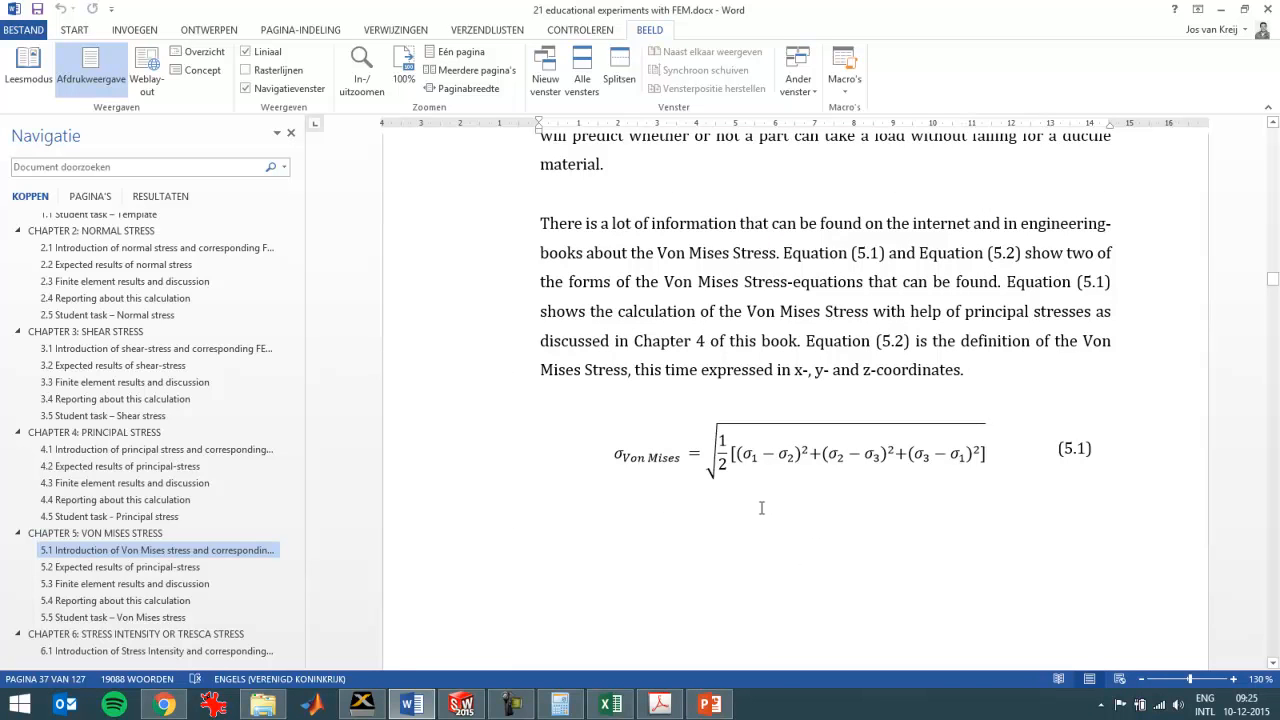
mouse_move(808, 552)
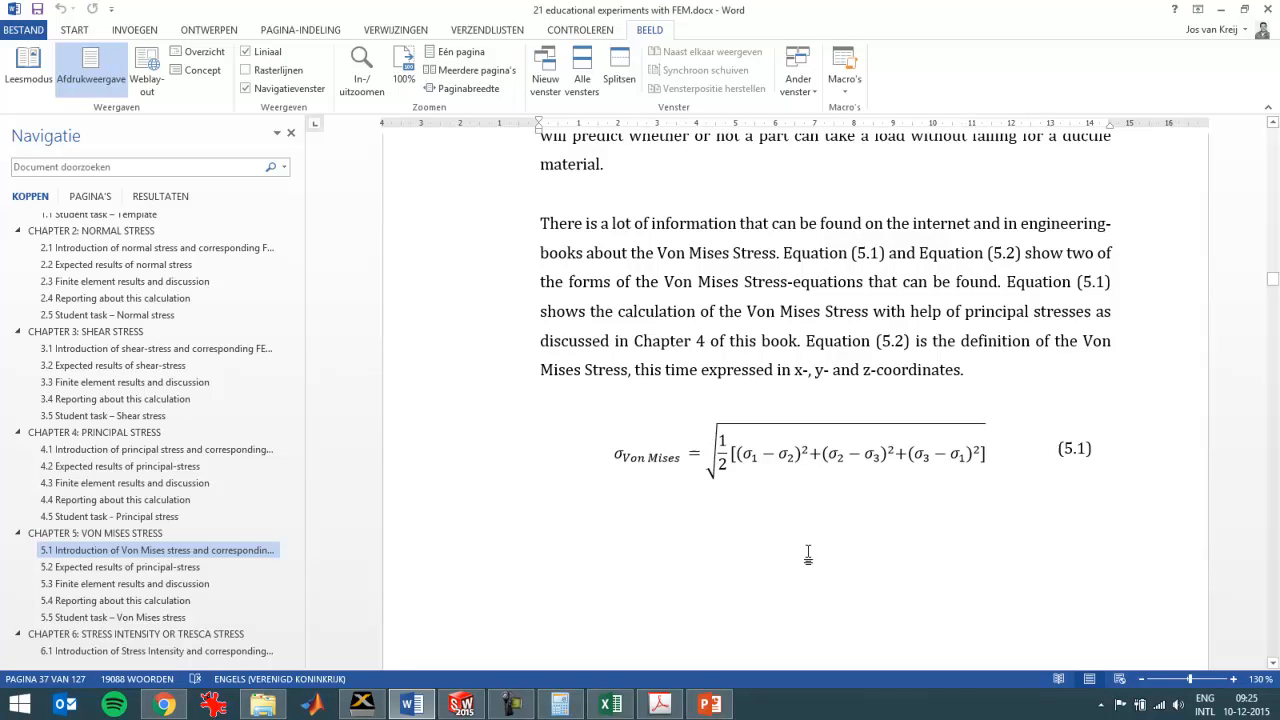
left_click(798, 456)
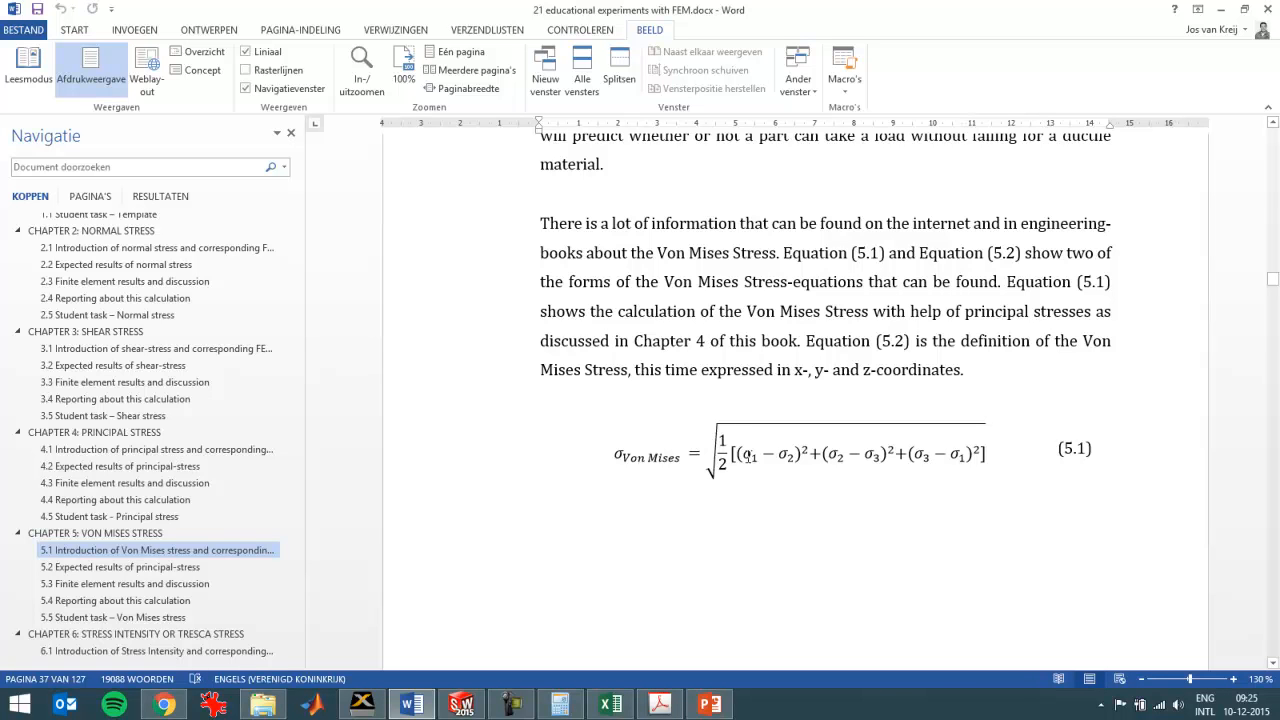
left_click(800, 456)
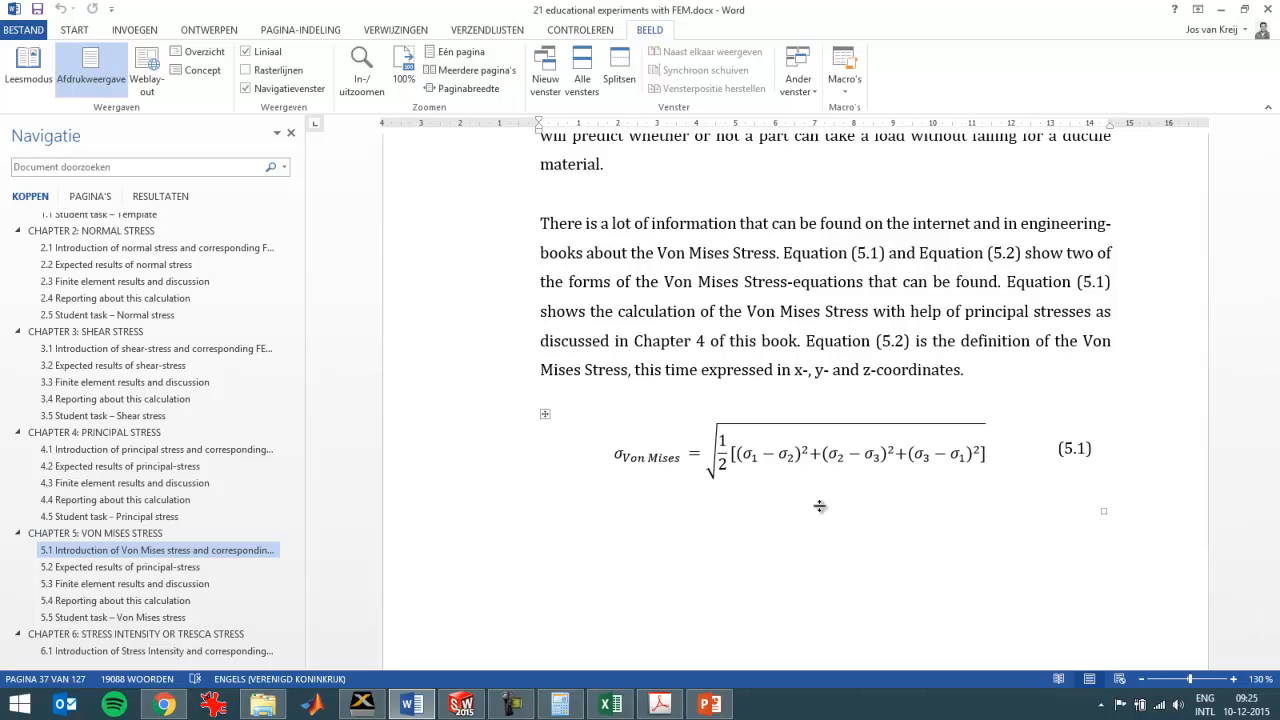
mouse_move(828, 538)
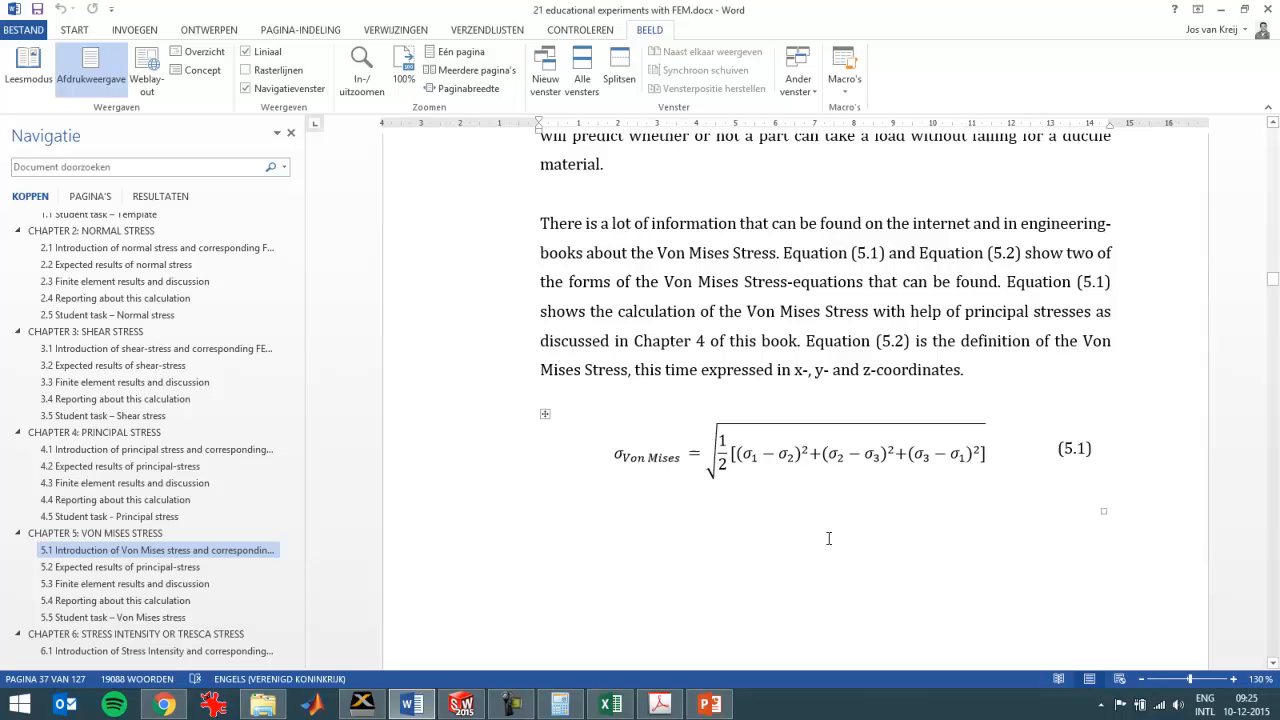
mouse_move(880, 544)
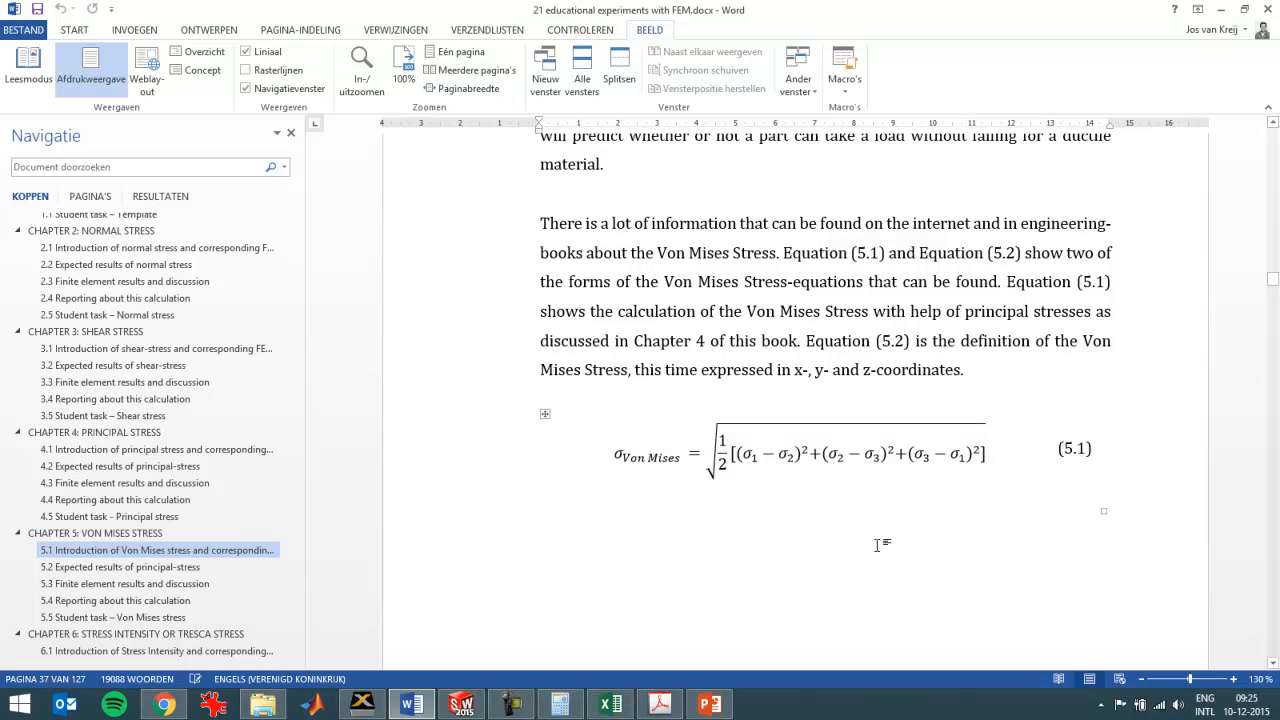
mouse_move(828, 528)
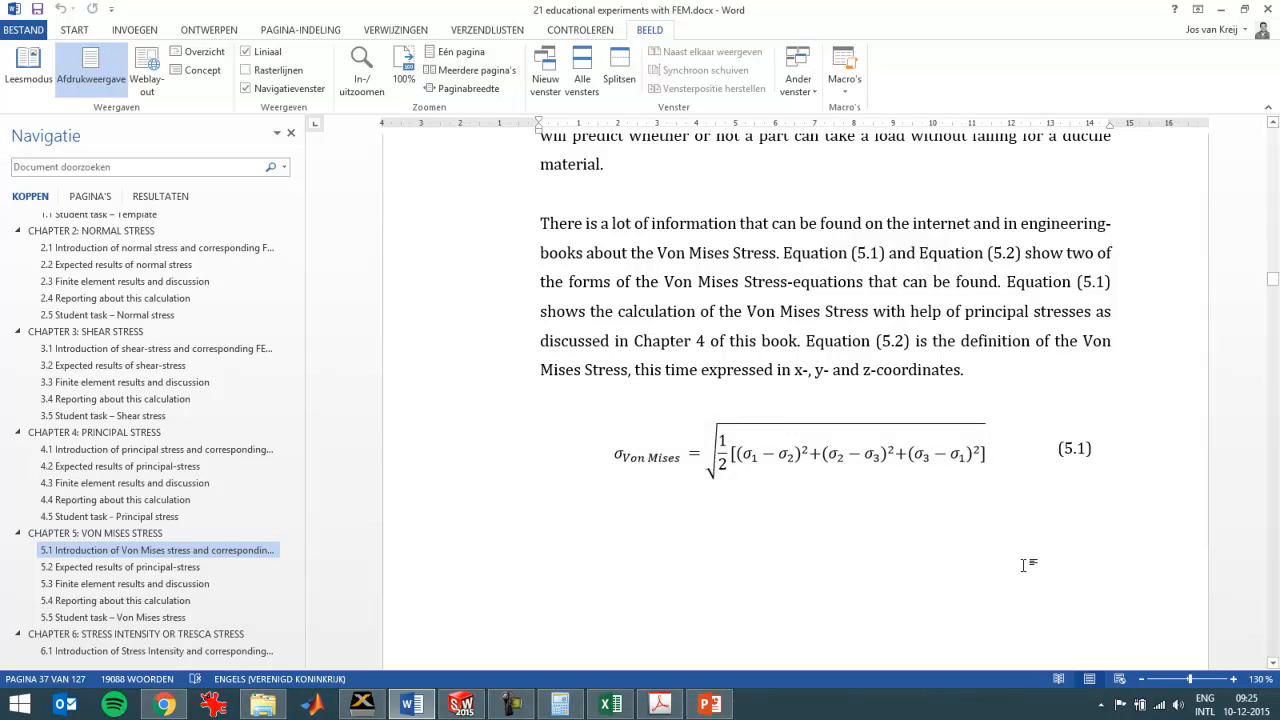
left_click(796, 452)
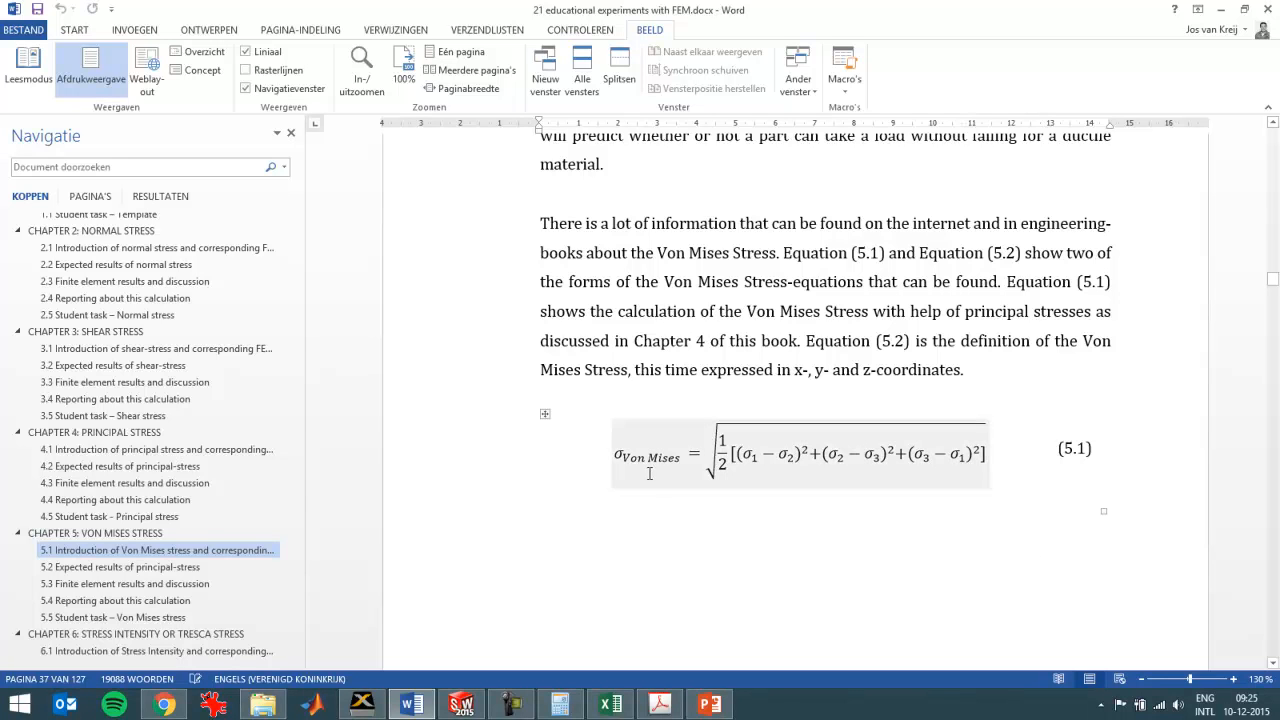
left_click(848, 556)
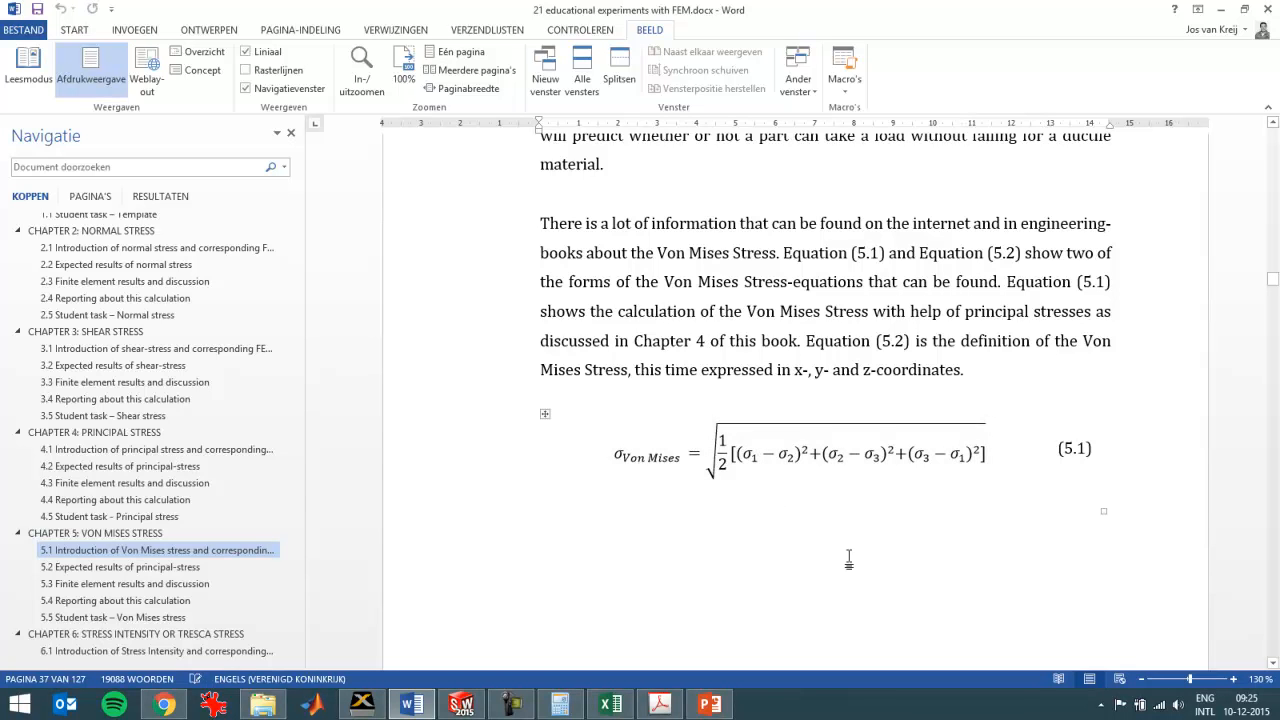
left_click(460, 704)
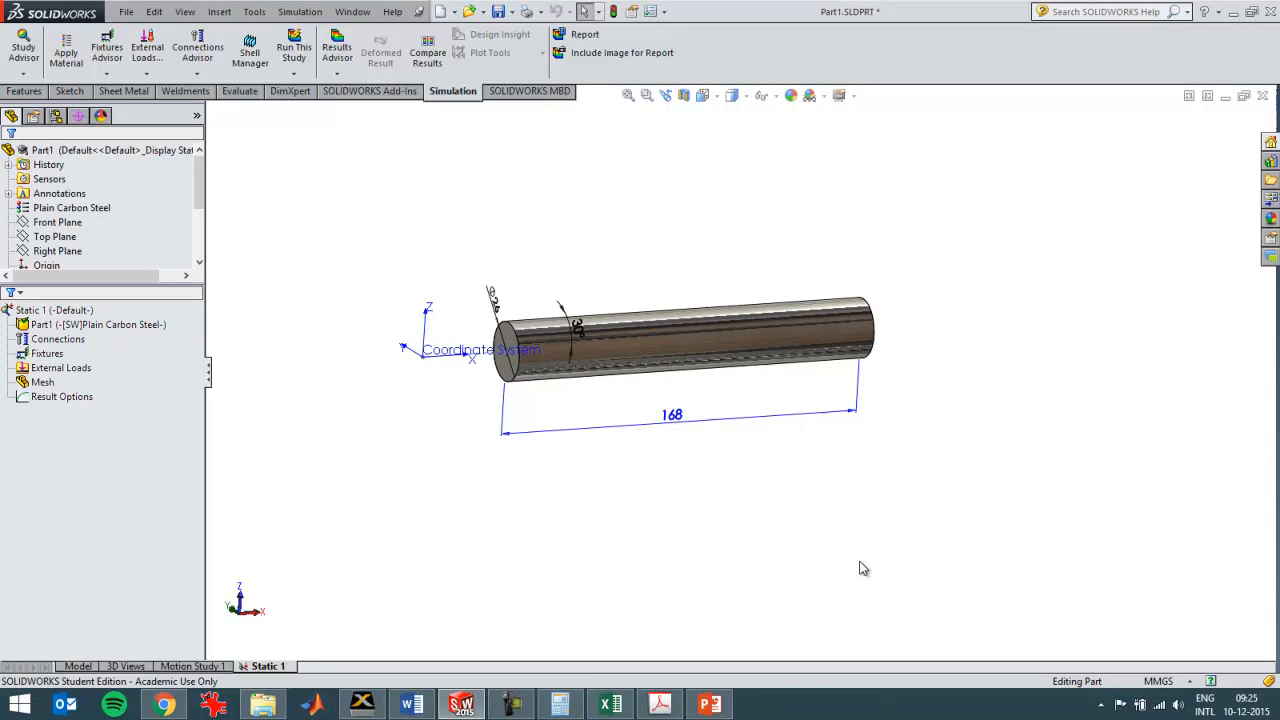
Fix one end of the rod and apply a 1000 N axial force on the free end face.
left_click(44, 382)
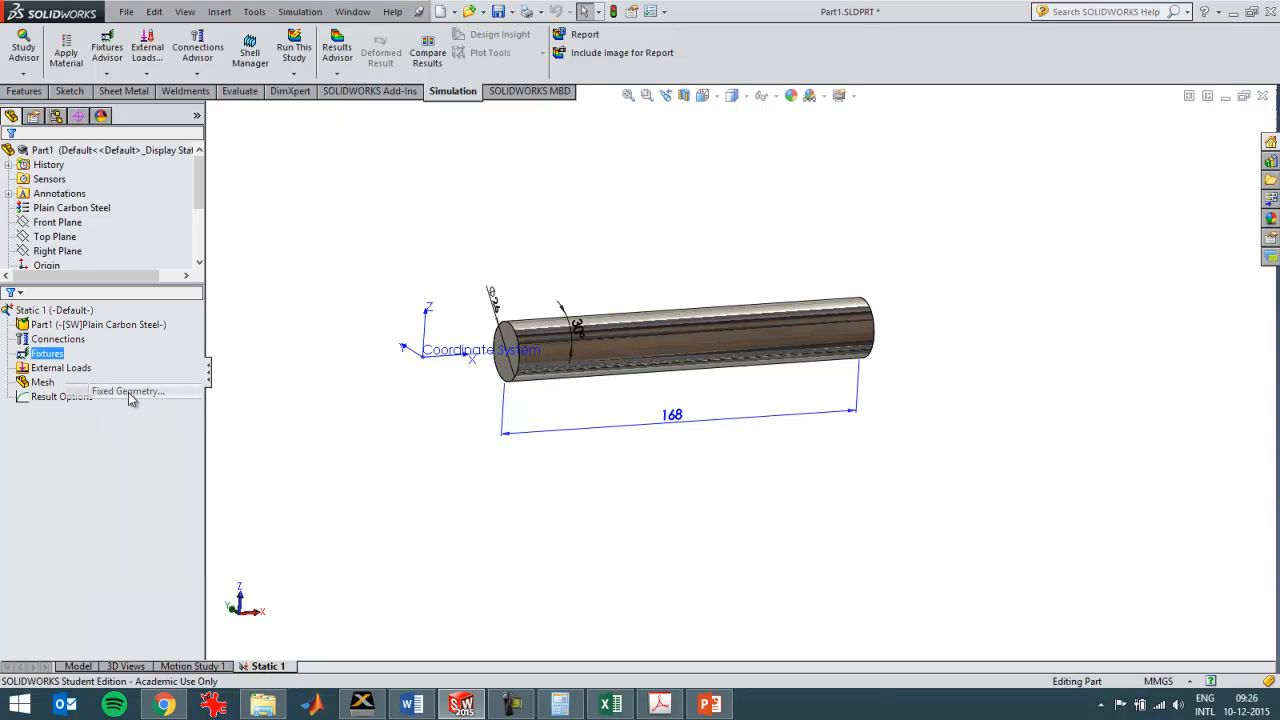
left_click(128, 390)
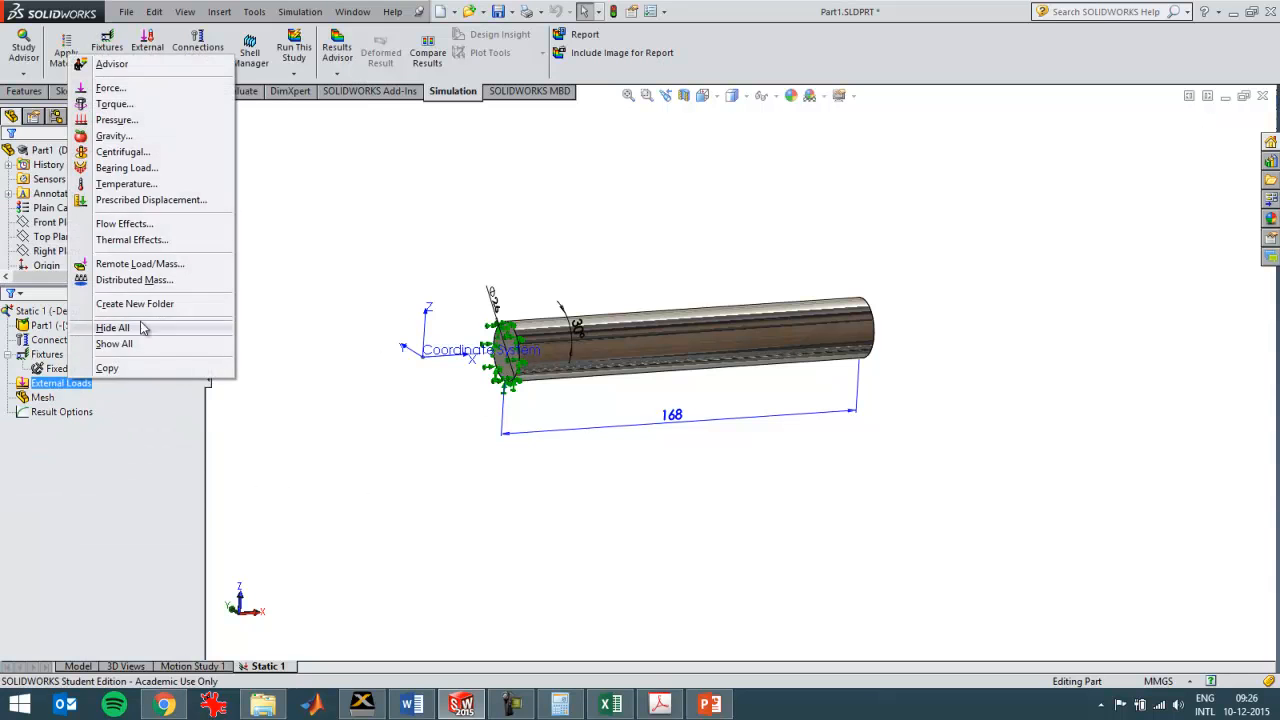
left_click(110, 88)
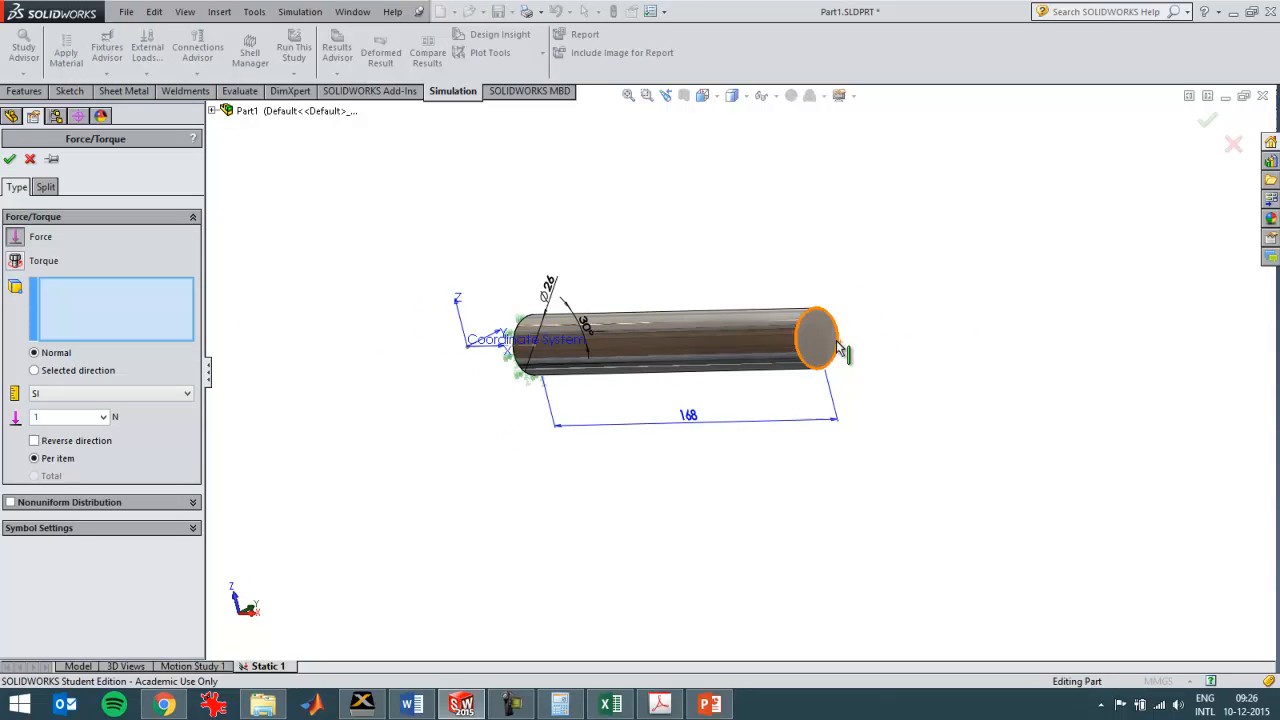
left_click(818, 340)
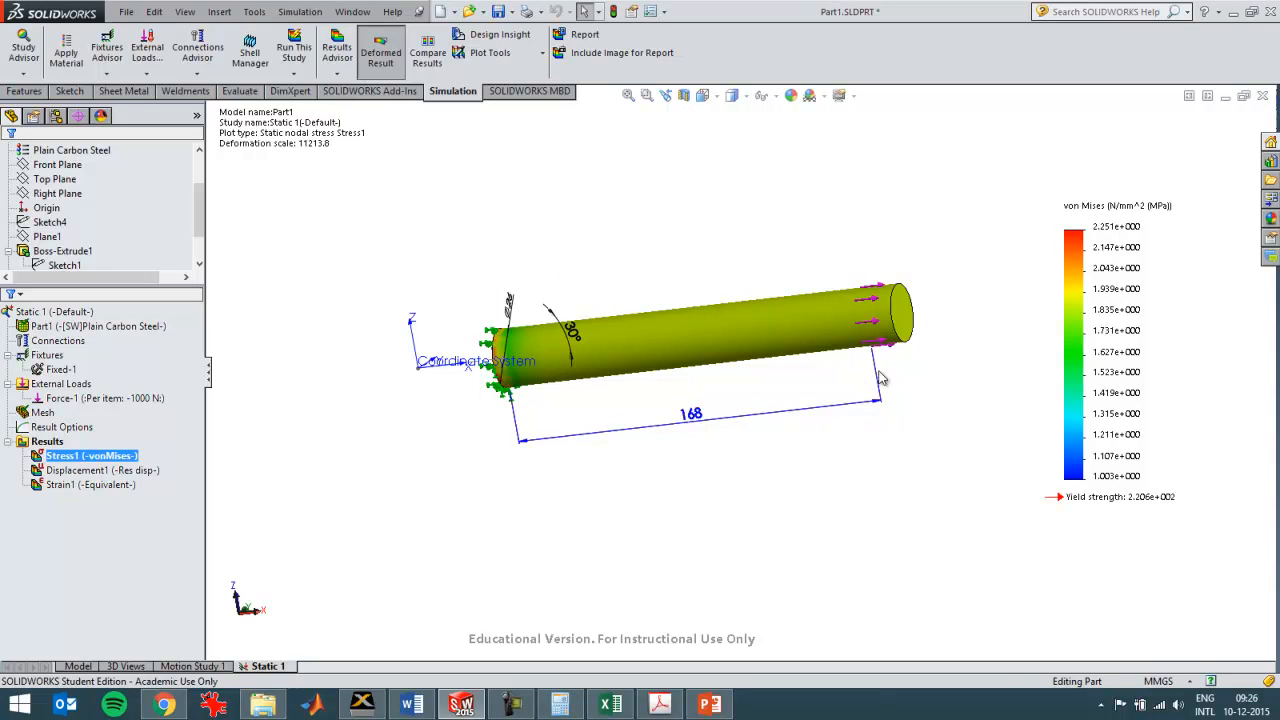
Probe the von Mises Stress1 plot at a node on the rod, reading about 1.879 N/mm².
right_click(92, 456)
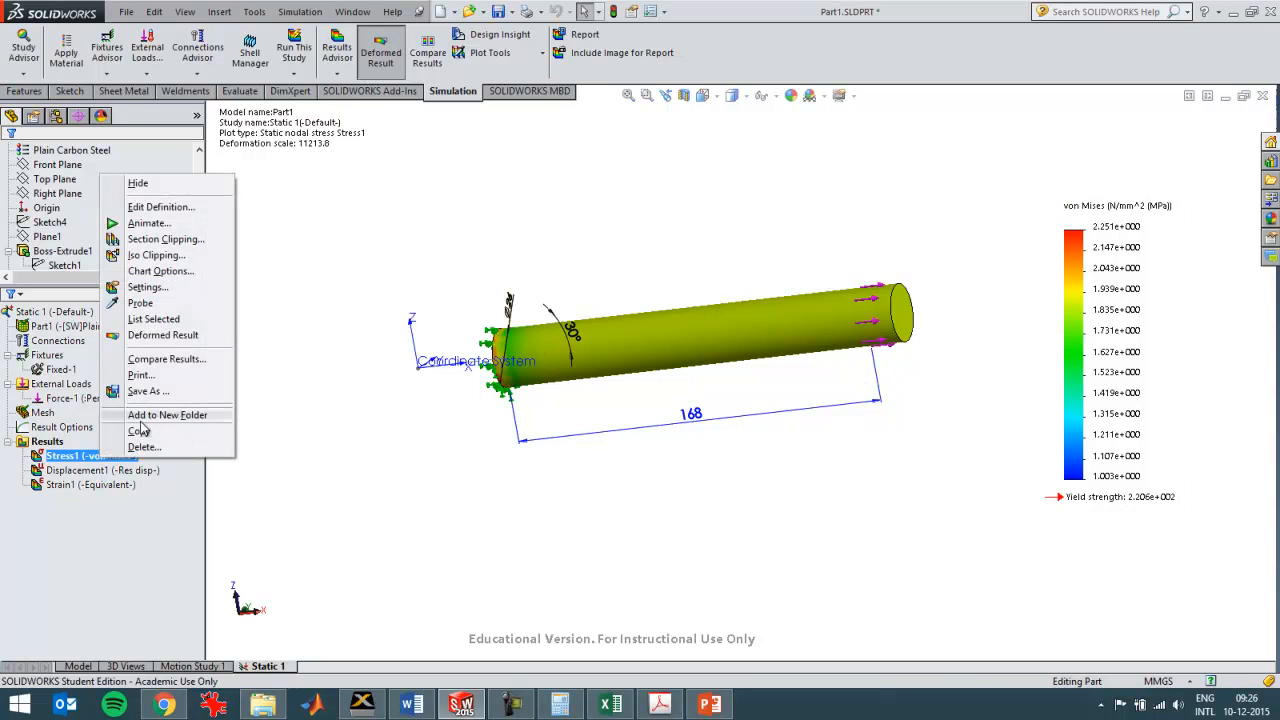
left_click(140, 302)
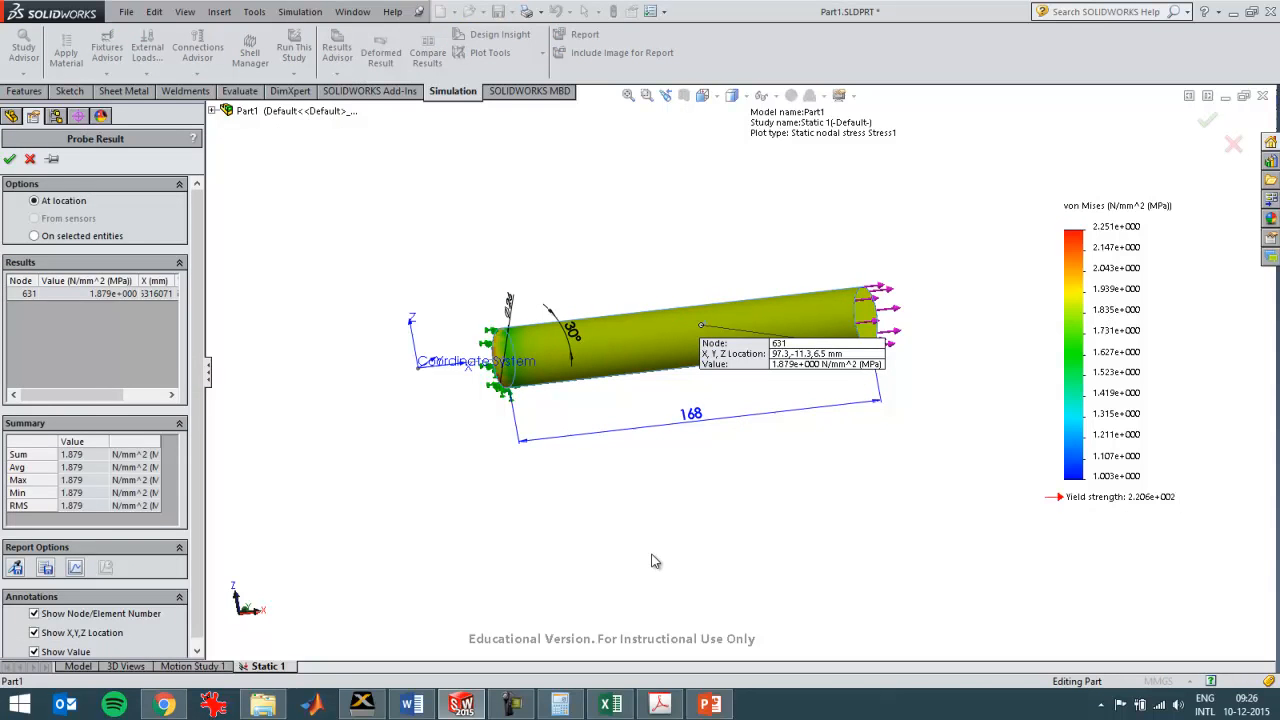
mouse_move(800, 384)
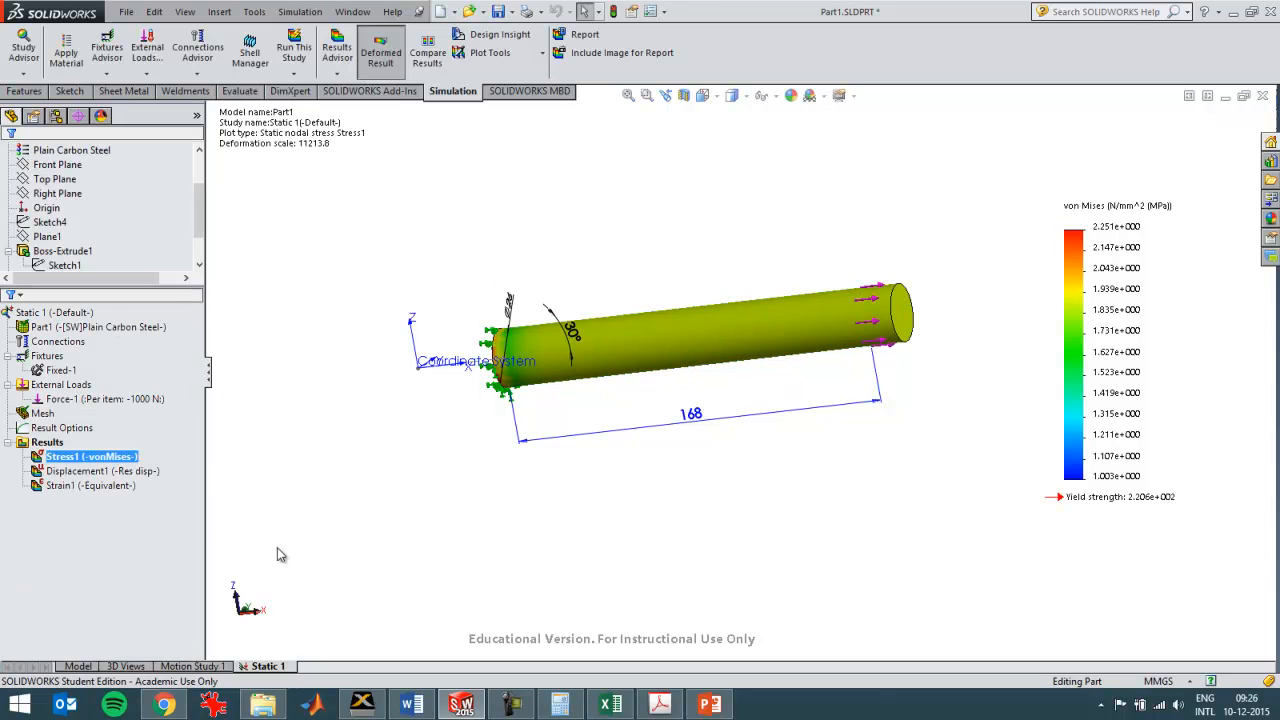
right_click(48, 442)
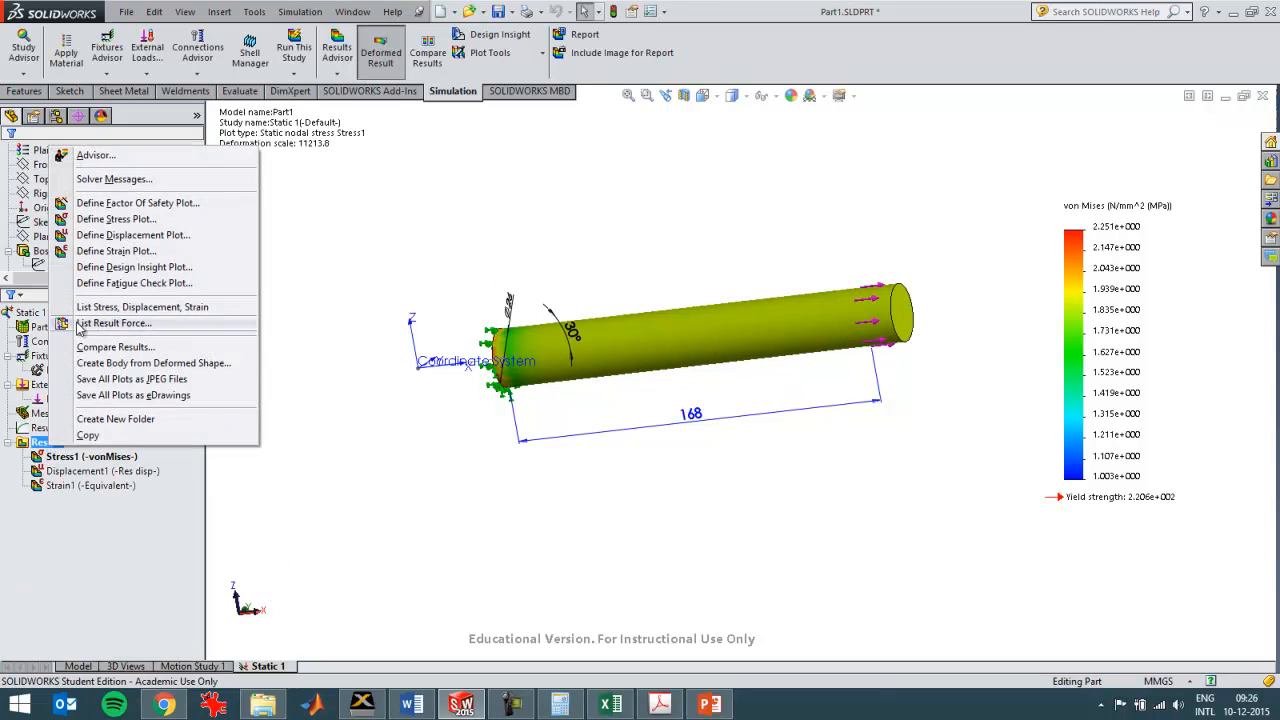
Define a first principal stress (P1) plot Stress2 and probe a rod node, reading 1.879 N/mm².
left_click(116, 218)
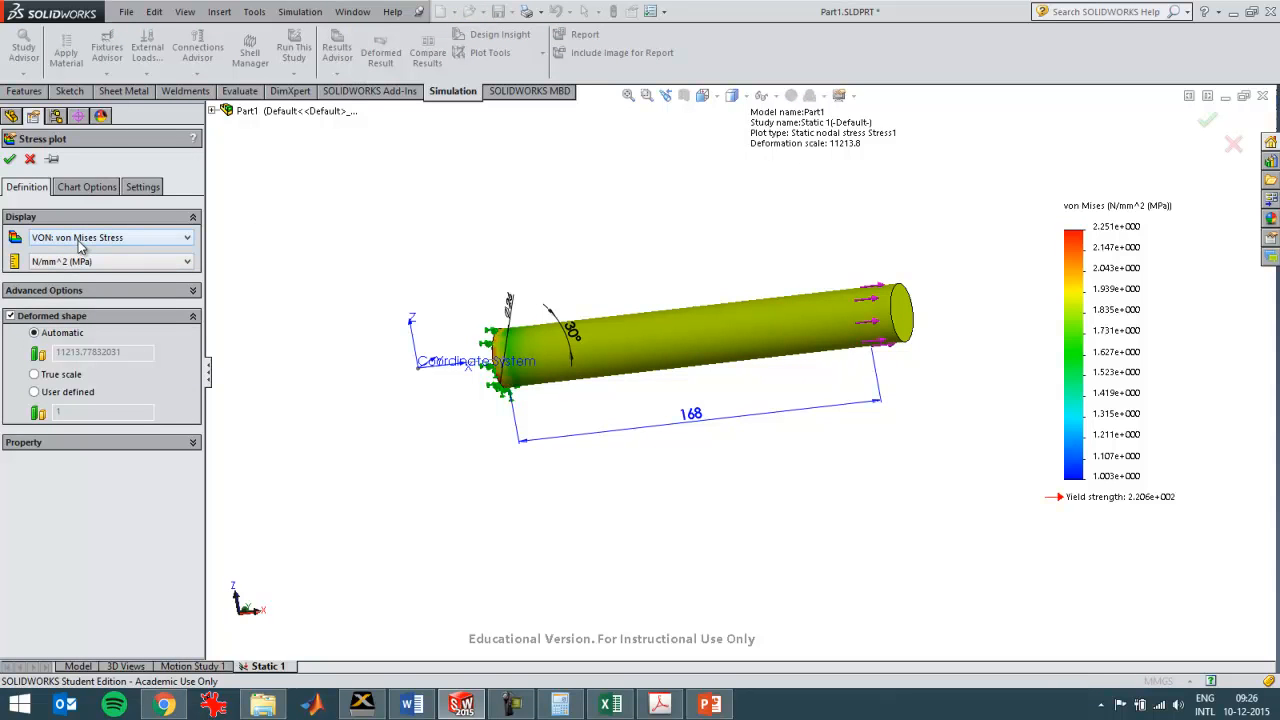
left_click(186, 236)
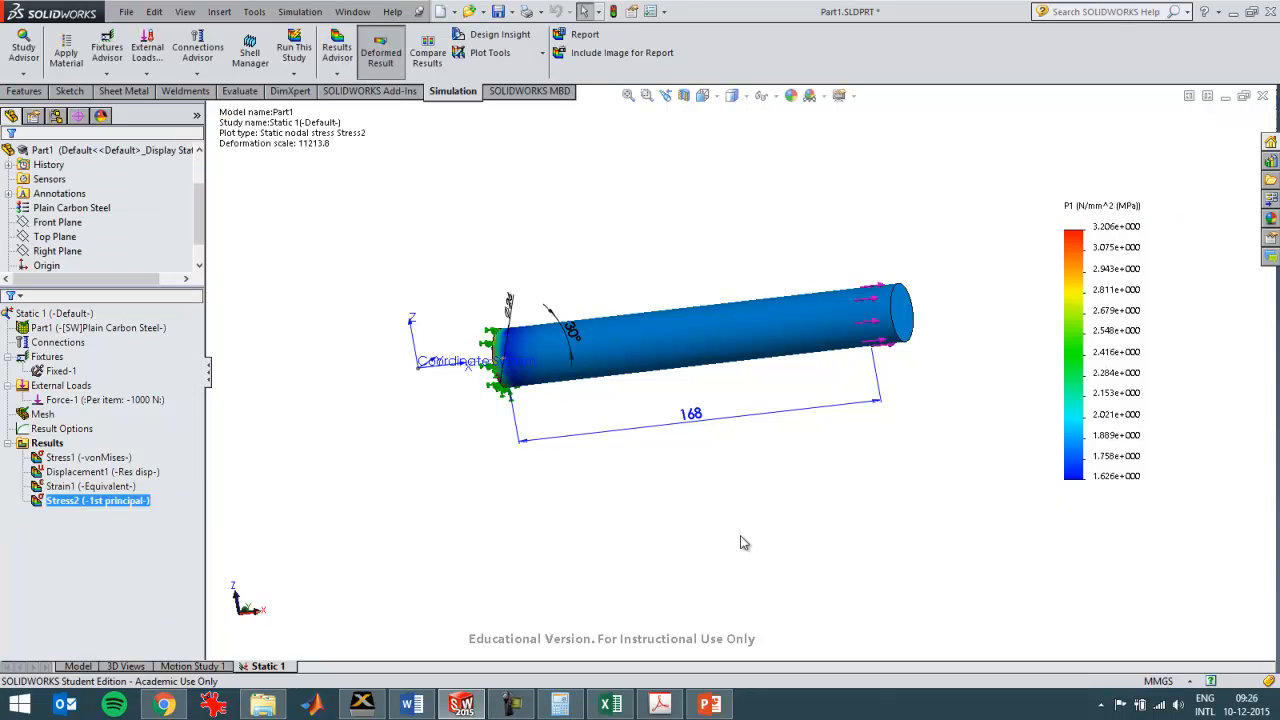
mouse_move(180, 556)
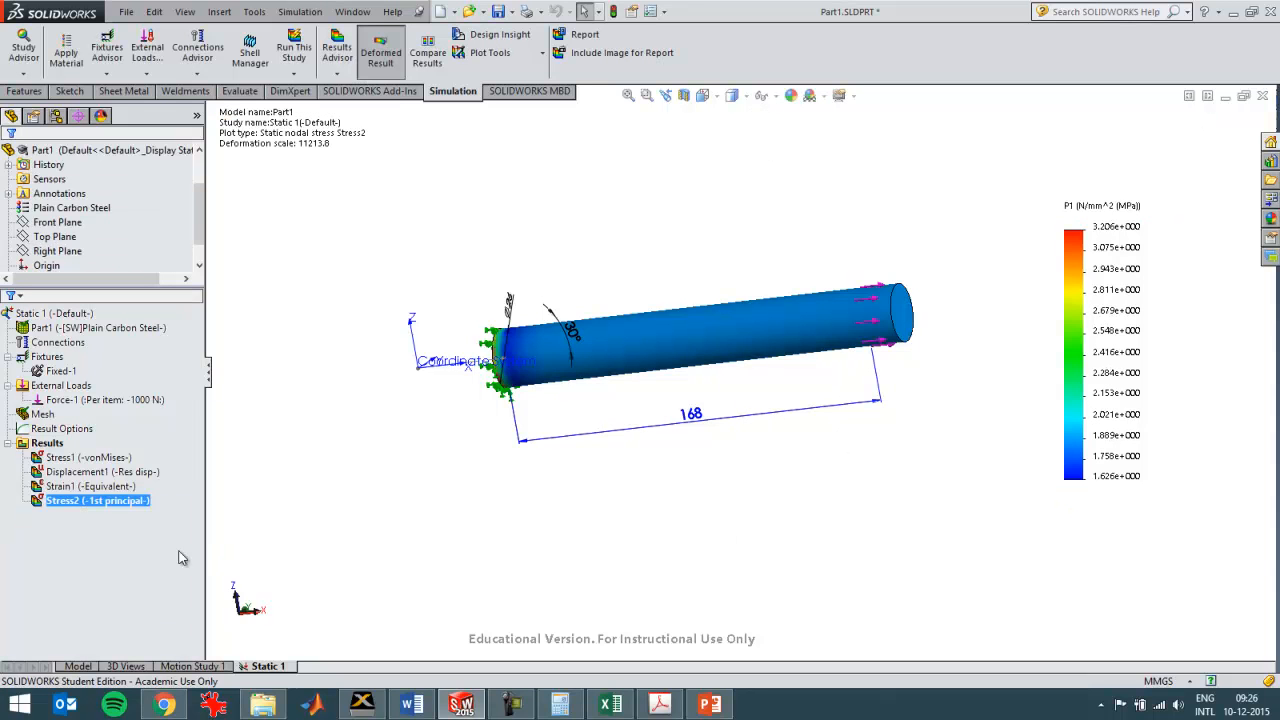
right_click(98, 500)
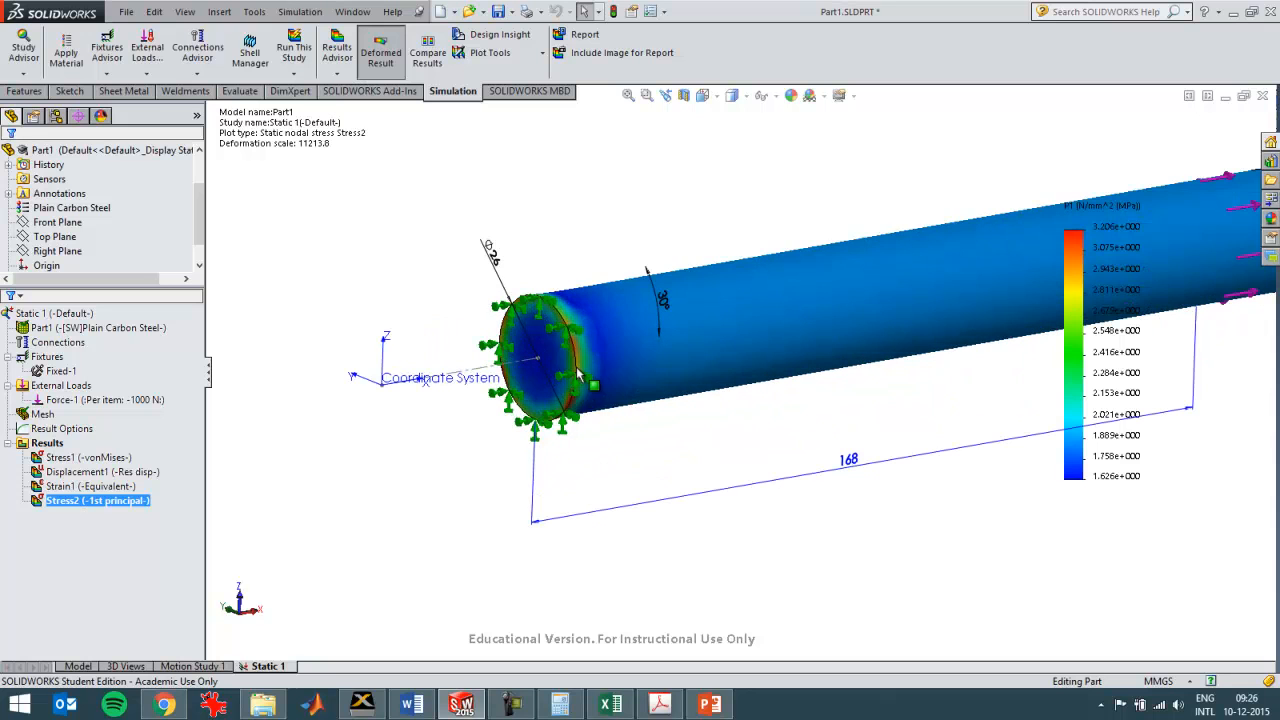
mouse_move(592, 384)
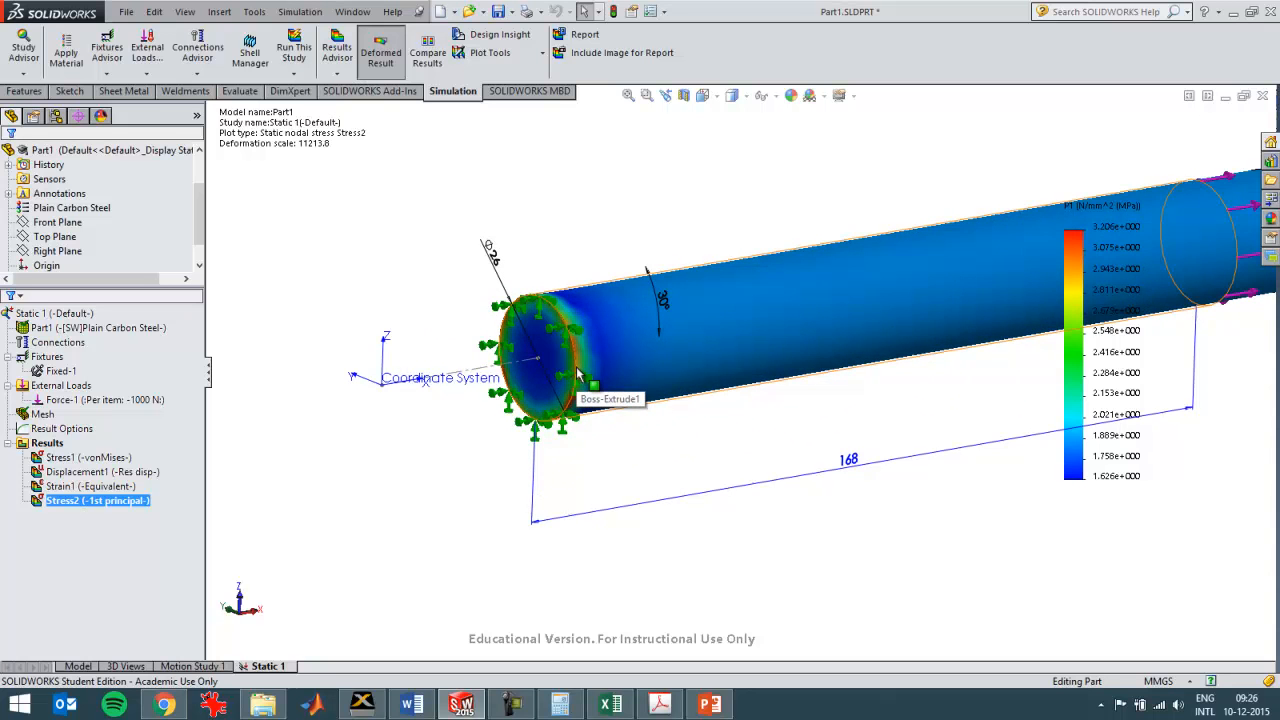
mouse_move(1168, 338)
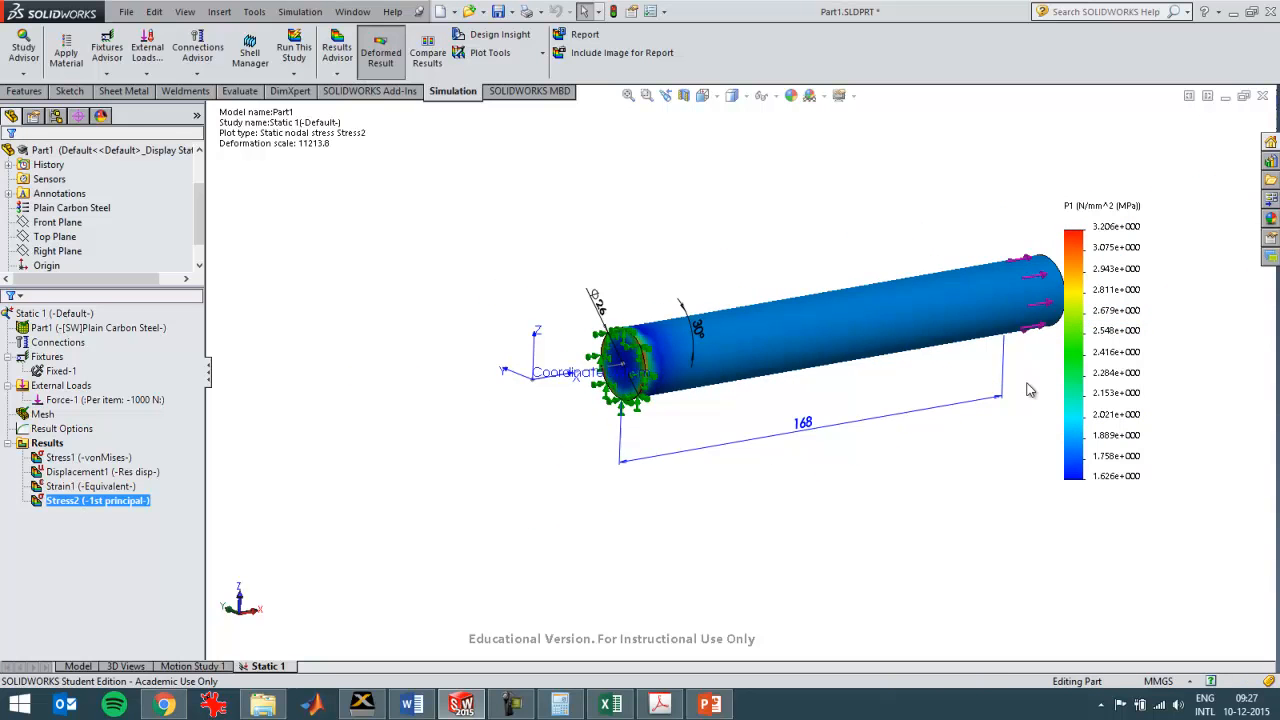
right_click(96, 500)
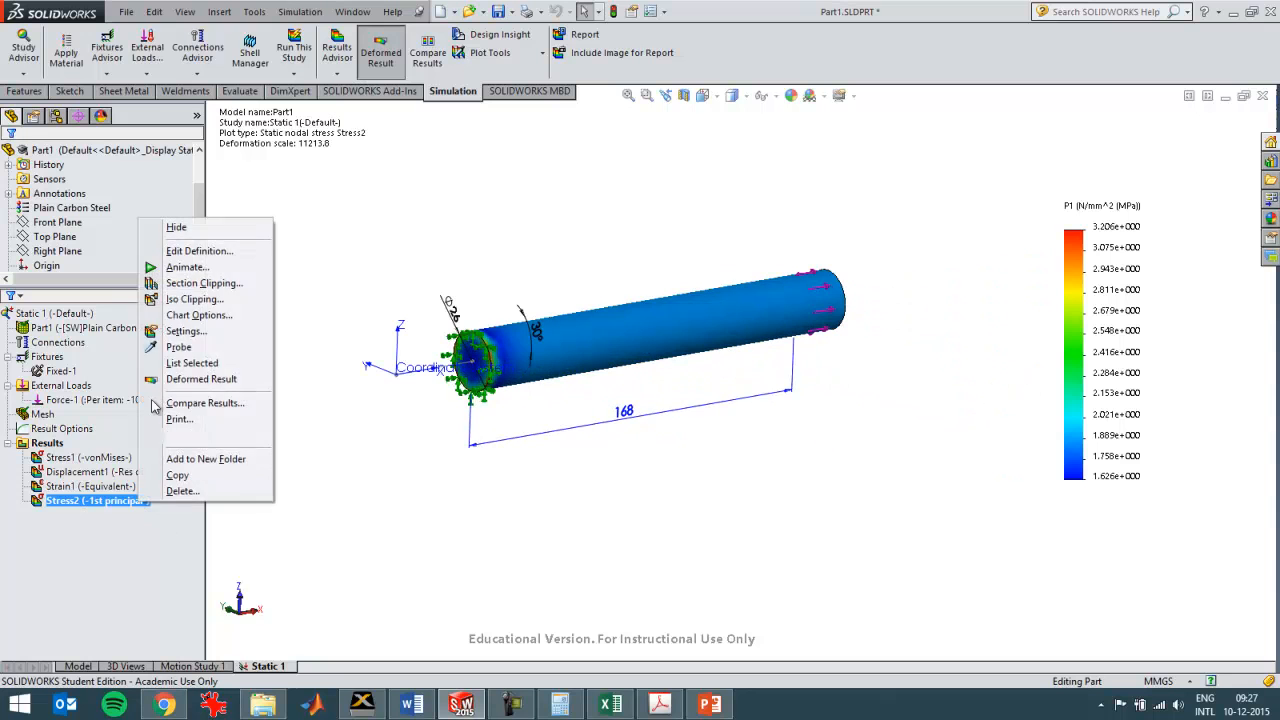
left_click(178, 348)
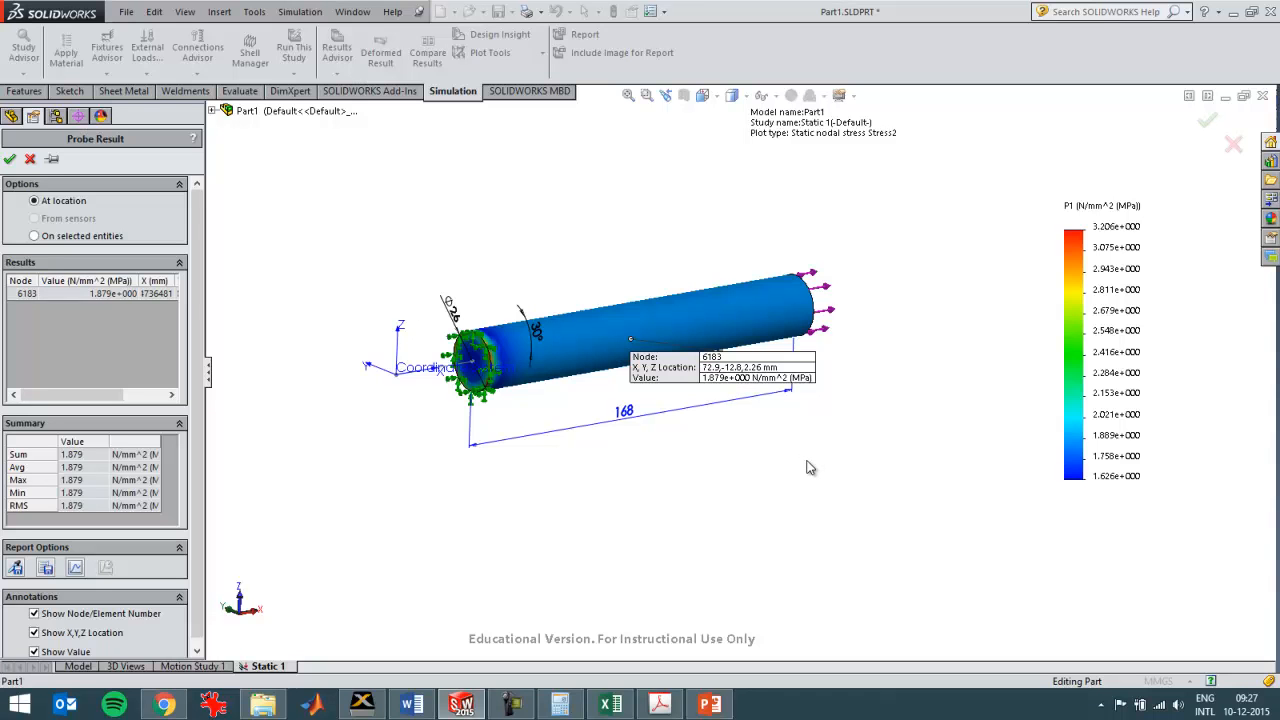
mouse_move(24, 176)
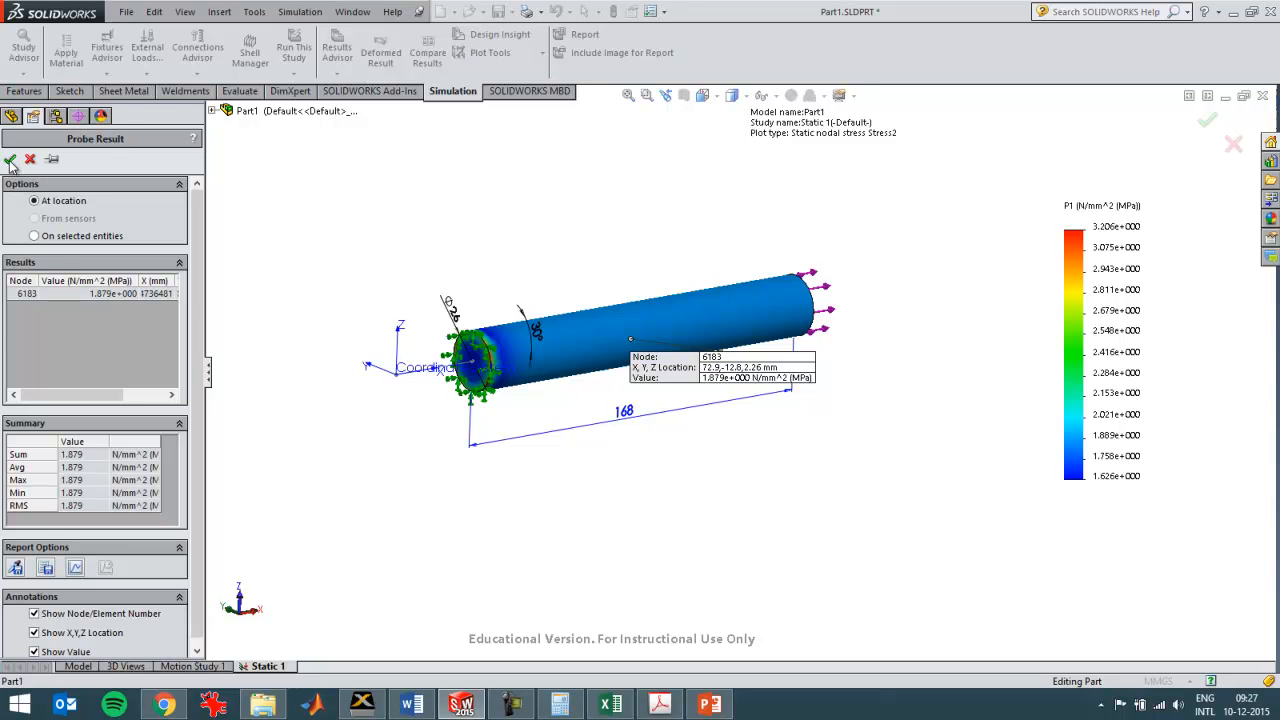
Define a new stress plot Stress3 using the SX: X Normal Stress component.
right_click(44, 444)
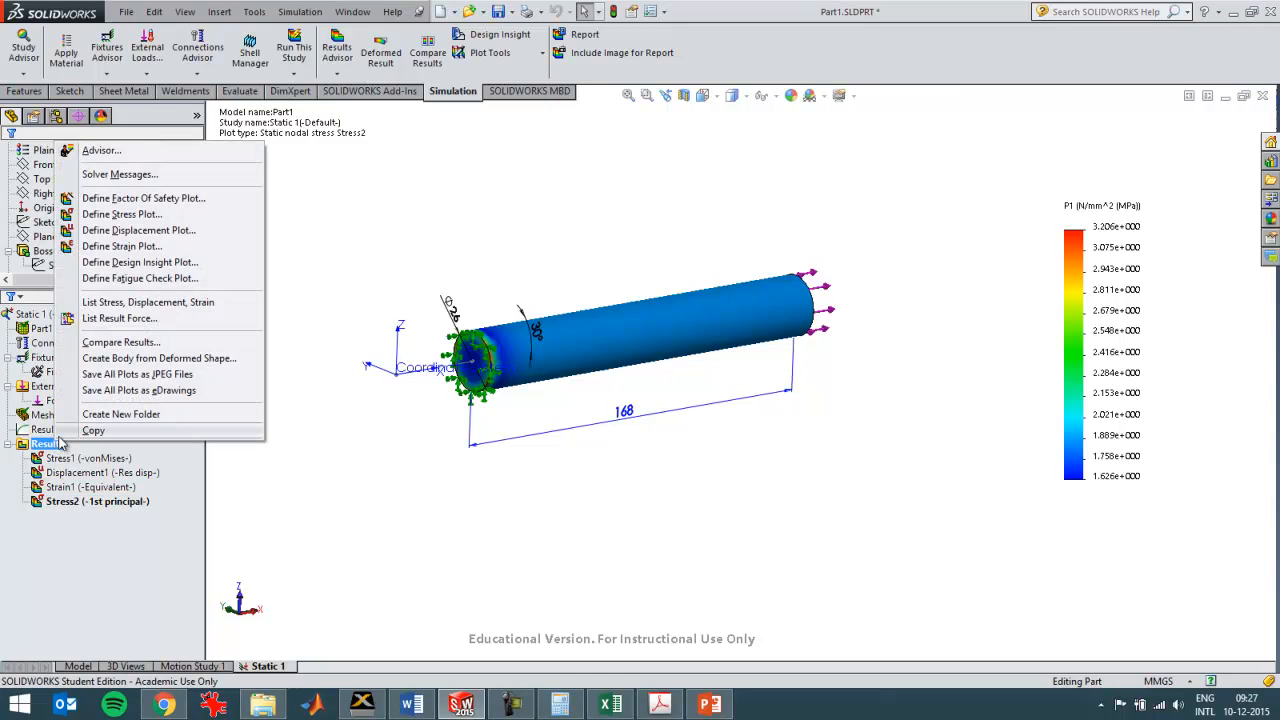
mouse_move(320, 374)
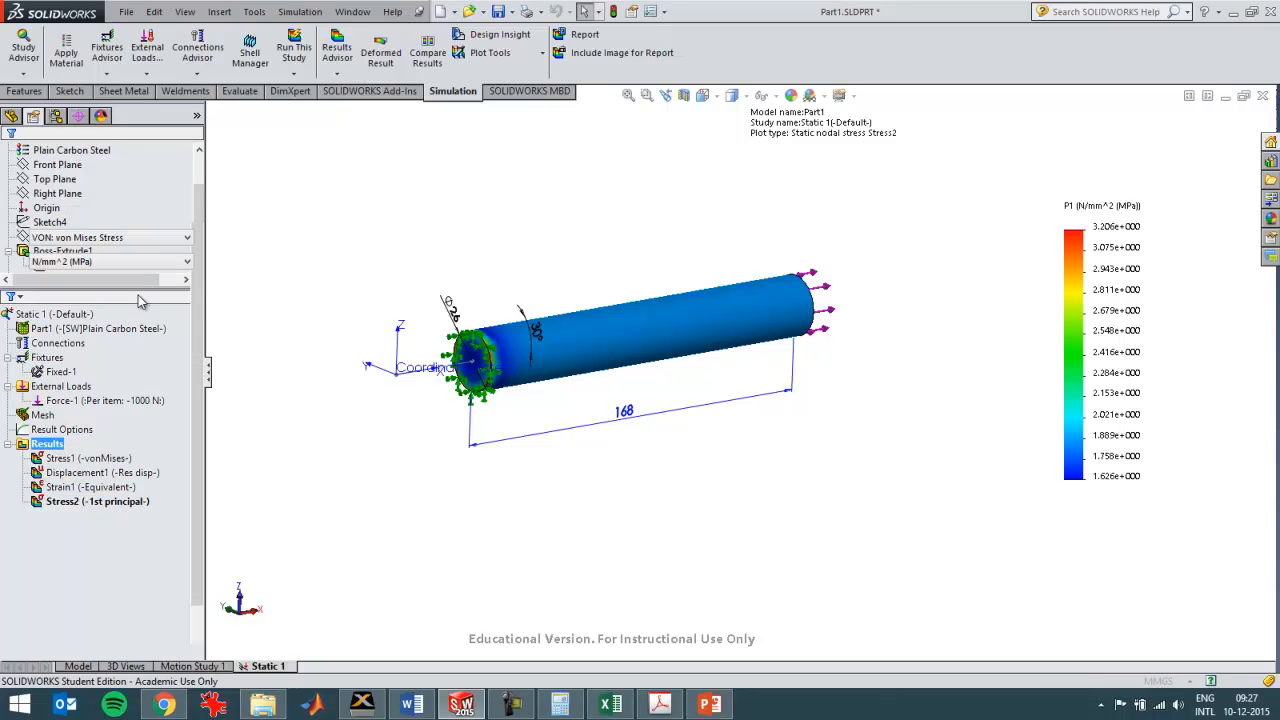
left_click(184, 236)
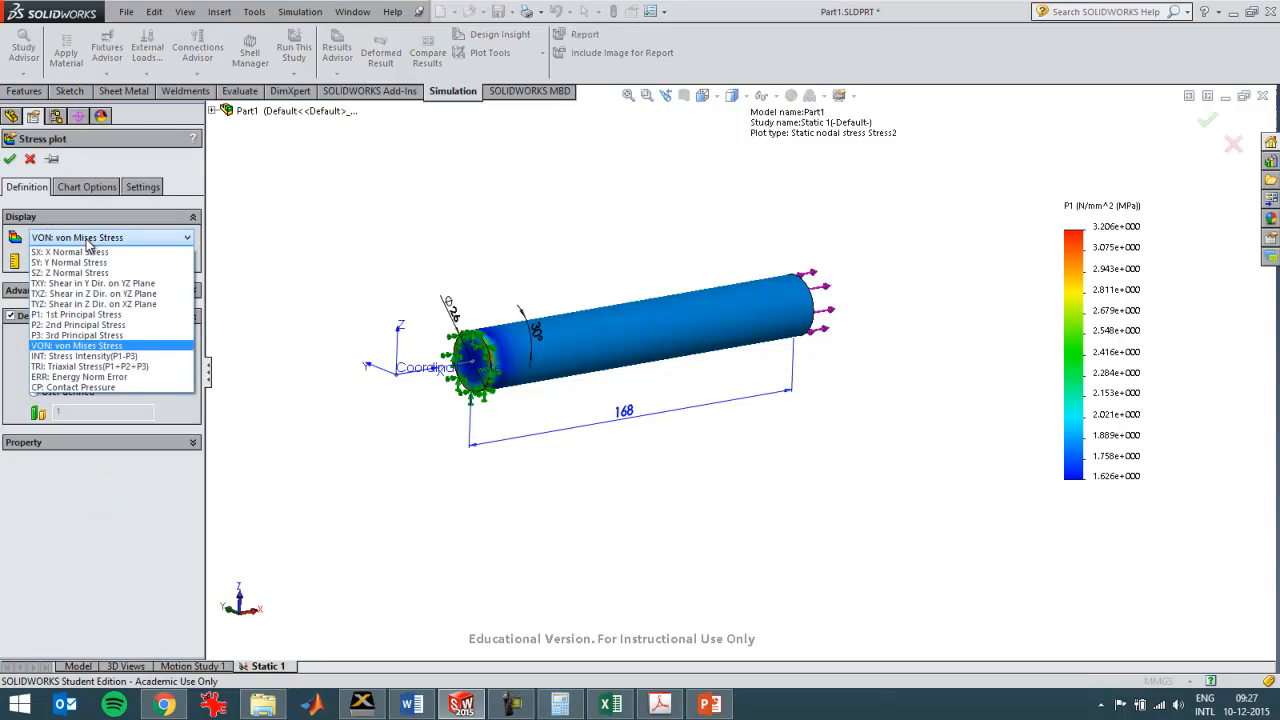
left_click(70, 252)
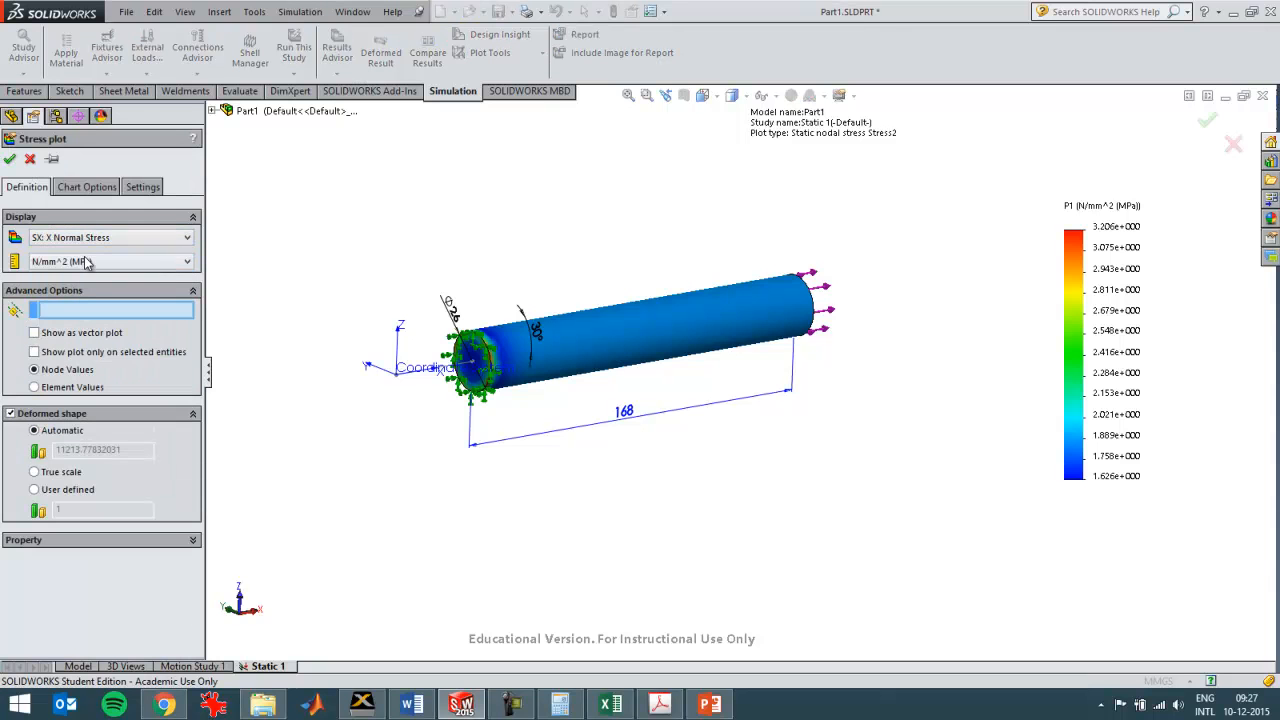
left_click(8, 160)
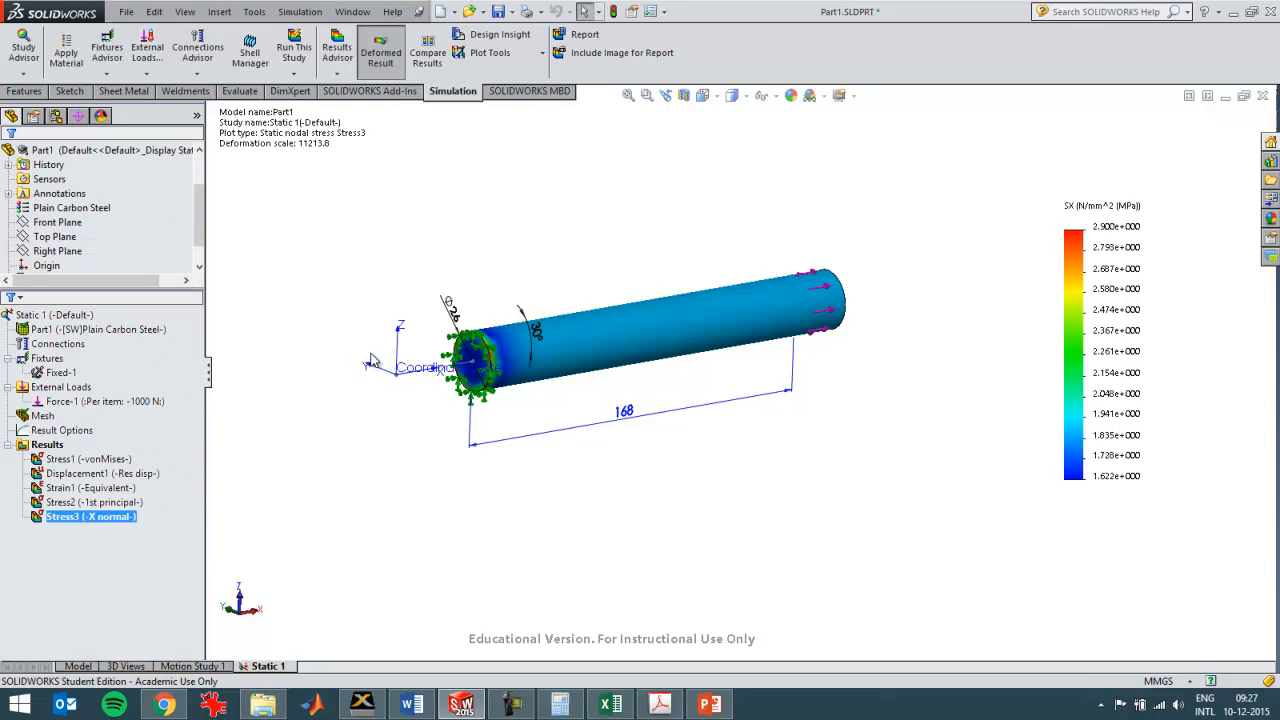
mouse_move(384, 472)
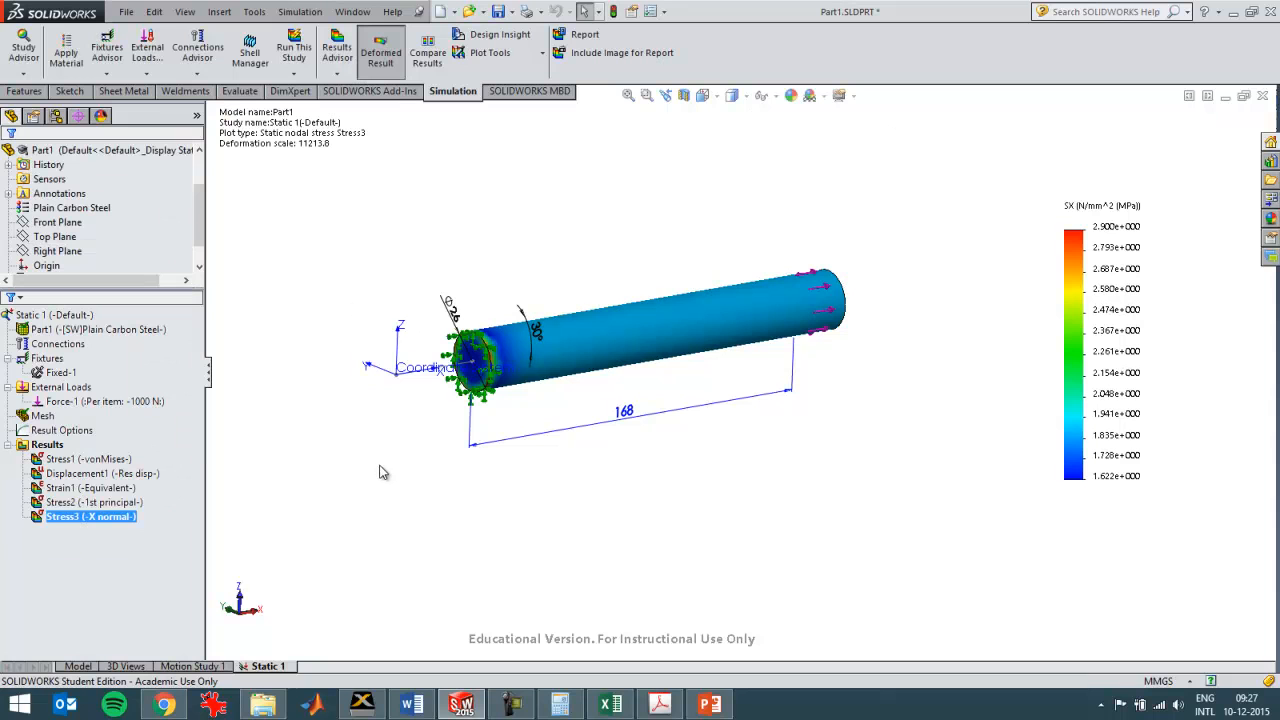
mouse_move(570, 478)
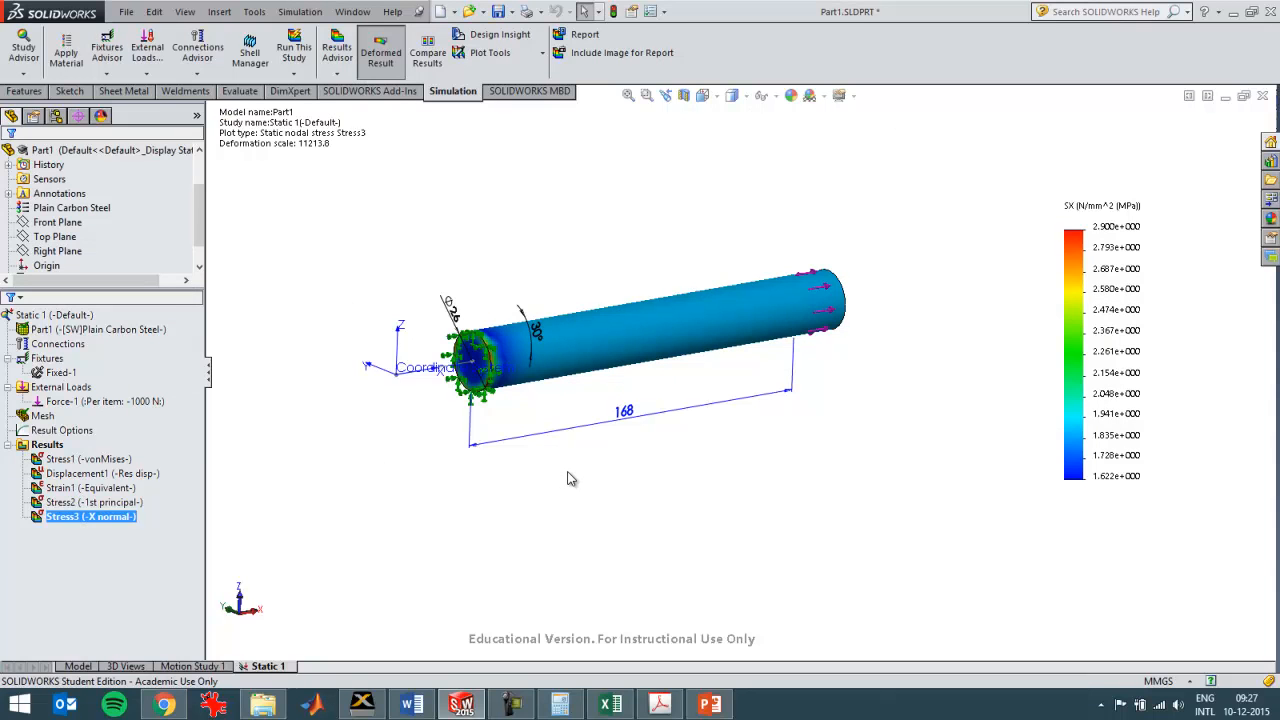
mouse_move(610, 478)
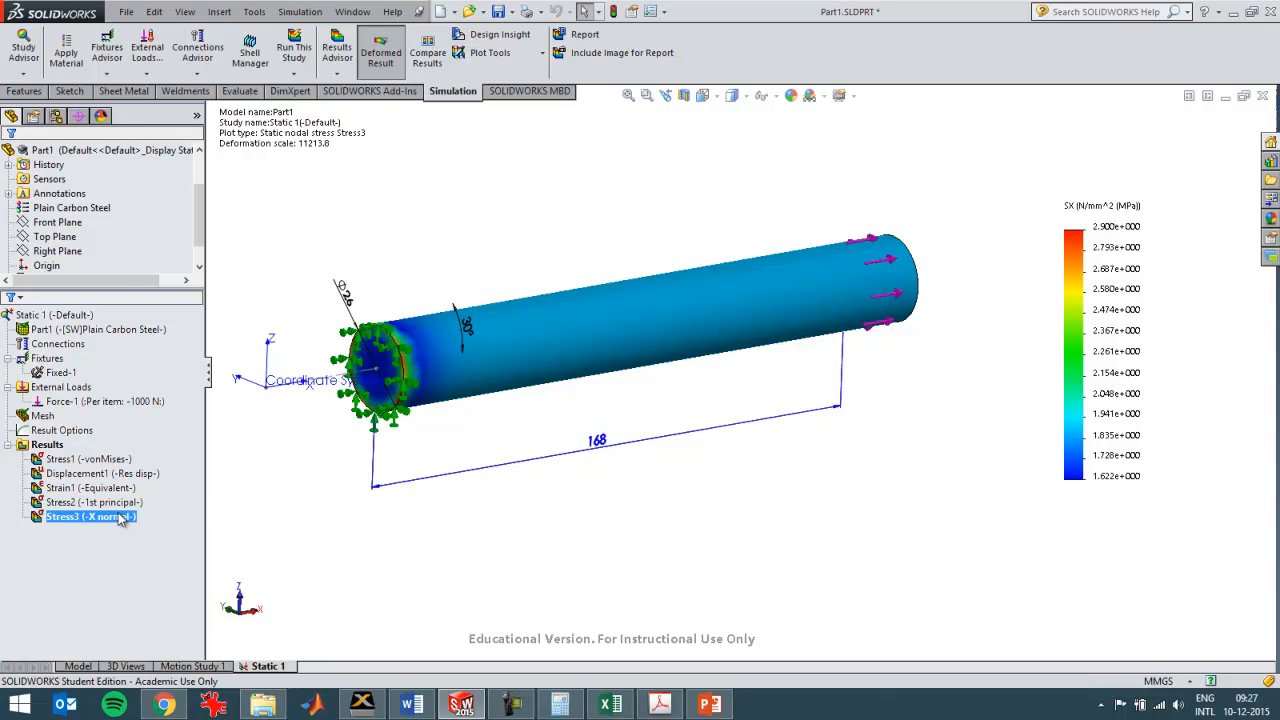
Probe the X normal stress plot at mid-rod, reading about 1.880 N/mm².
right_click(90, 516)
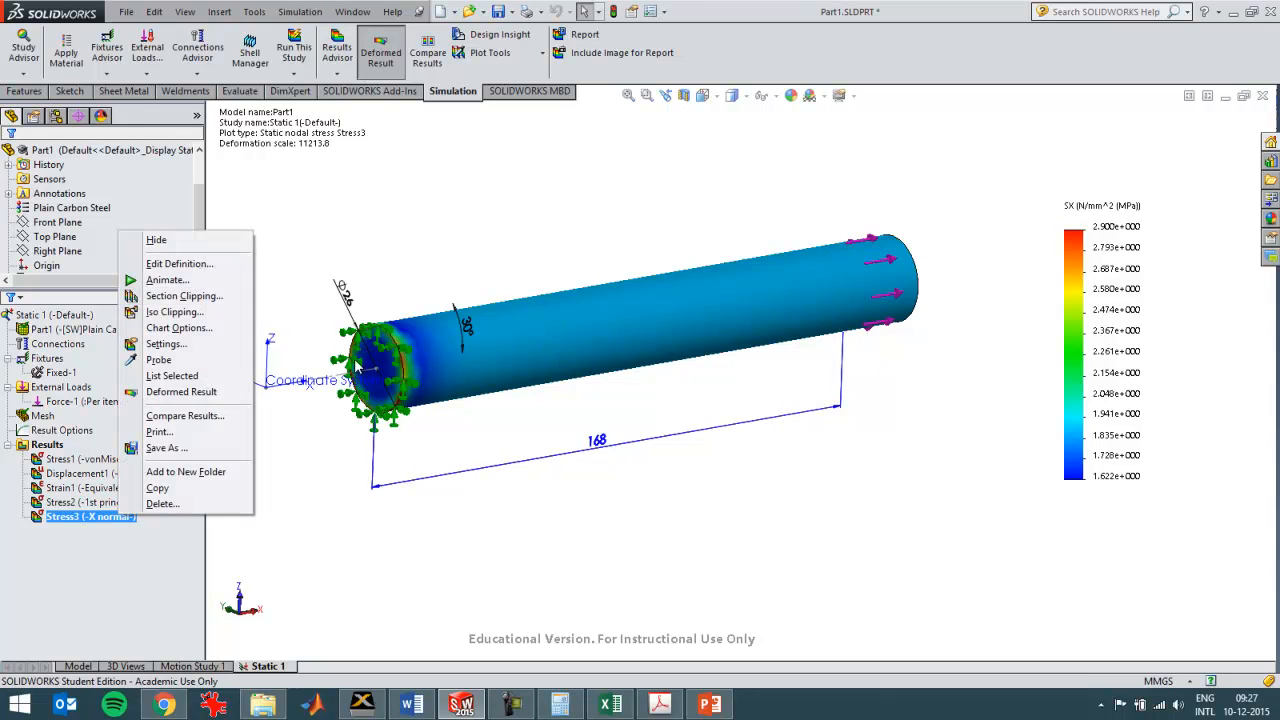
mouse_move(384, 380)
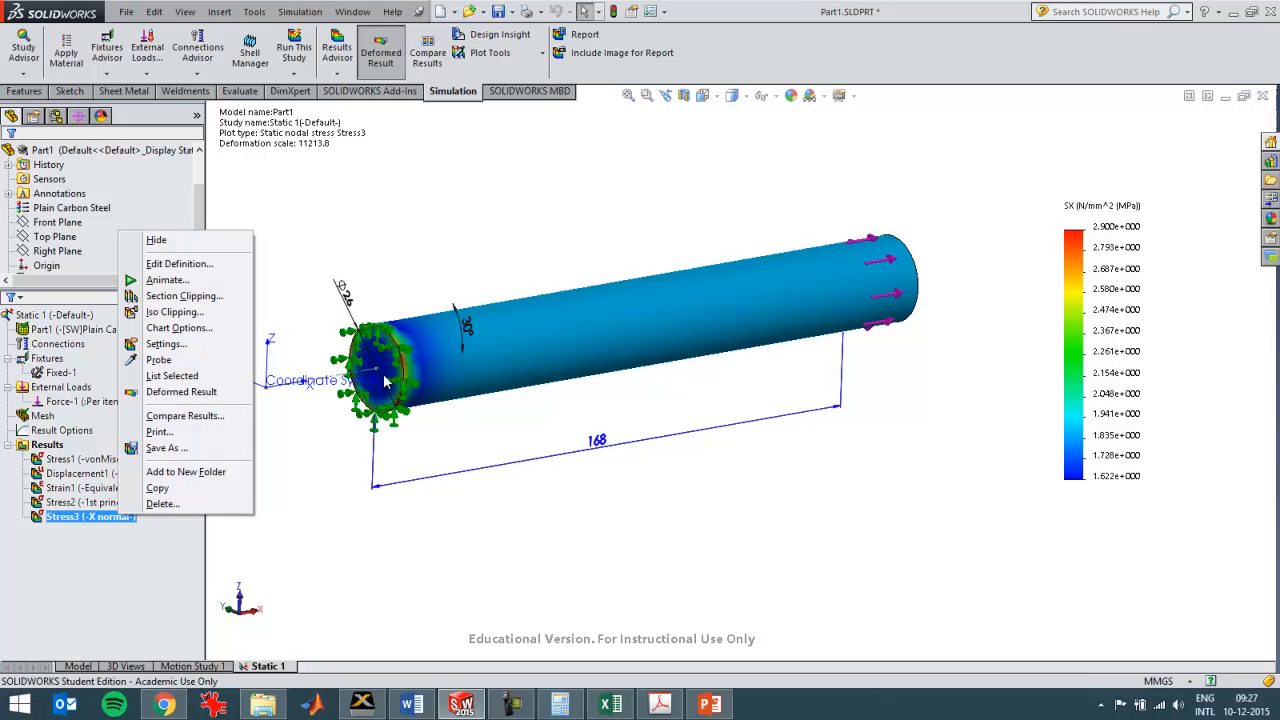
mouse_move(630, 522)
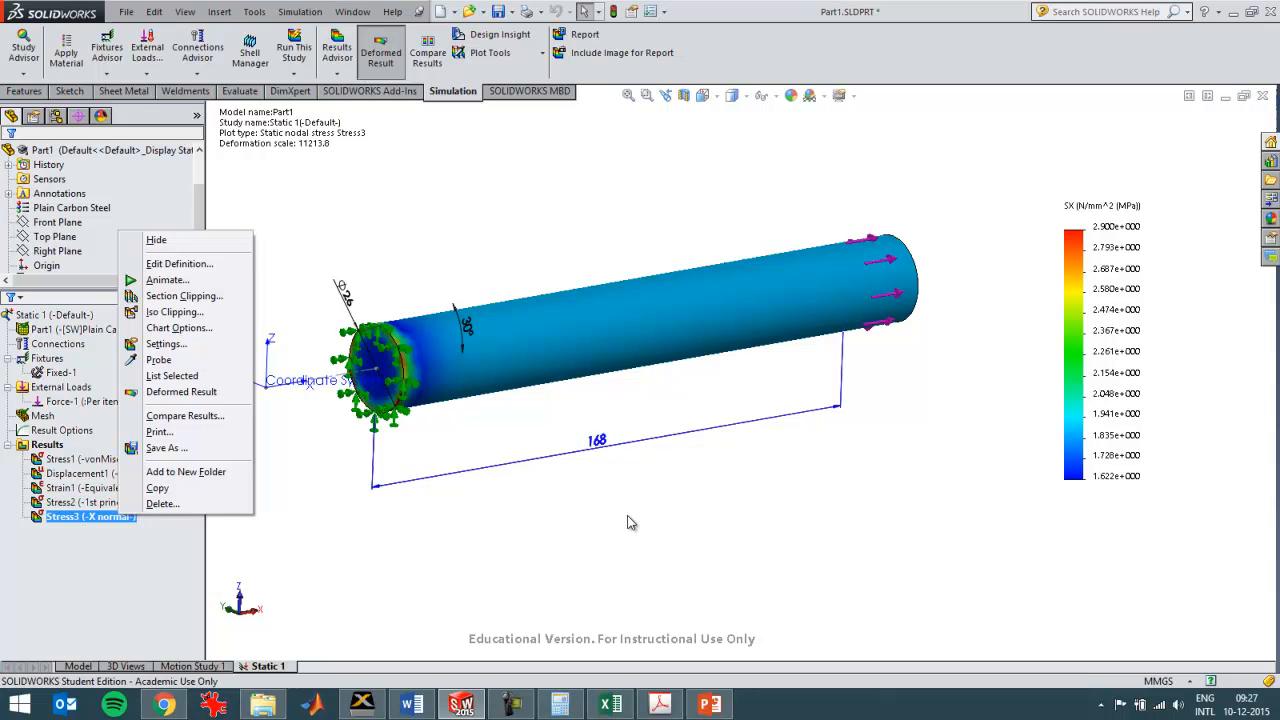
mouse_move(644, 520)
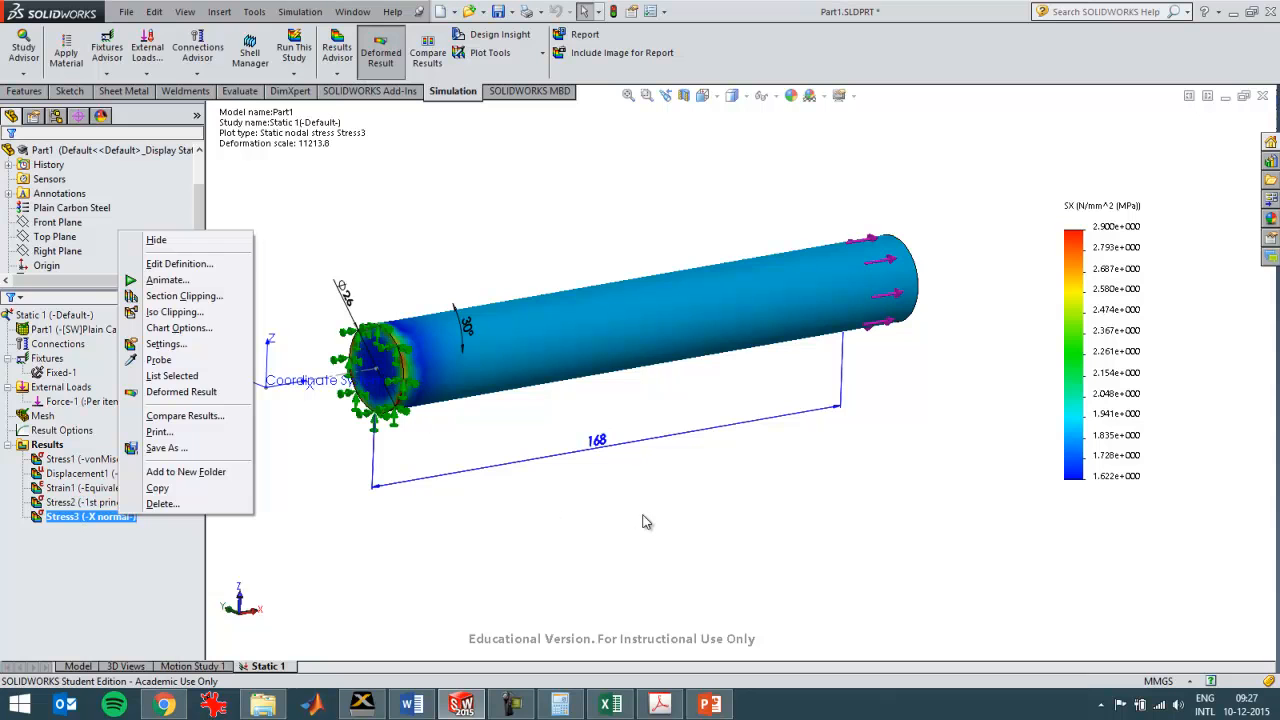
left_click(158, 360)
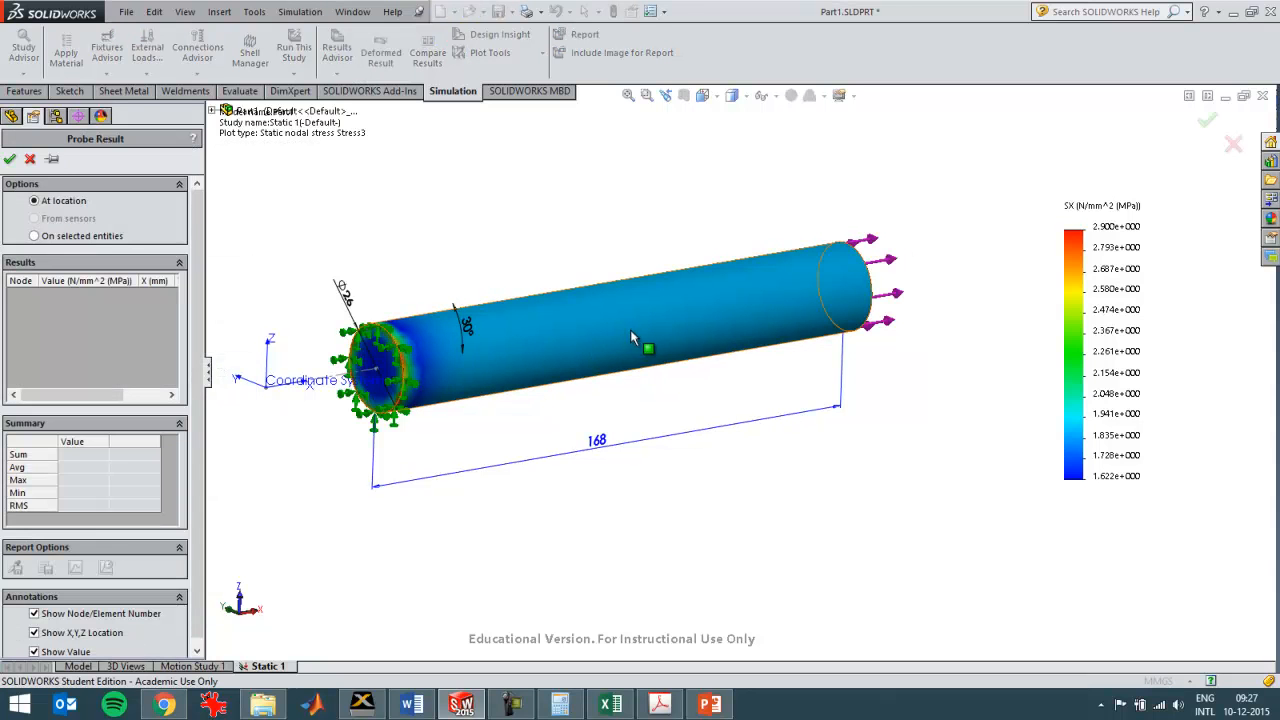
left_click(632, 332)
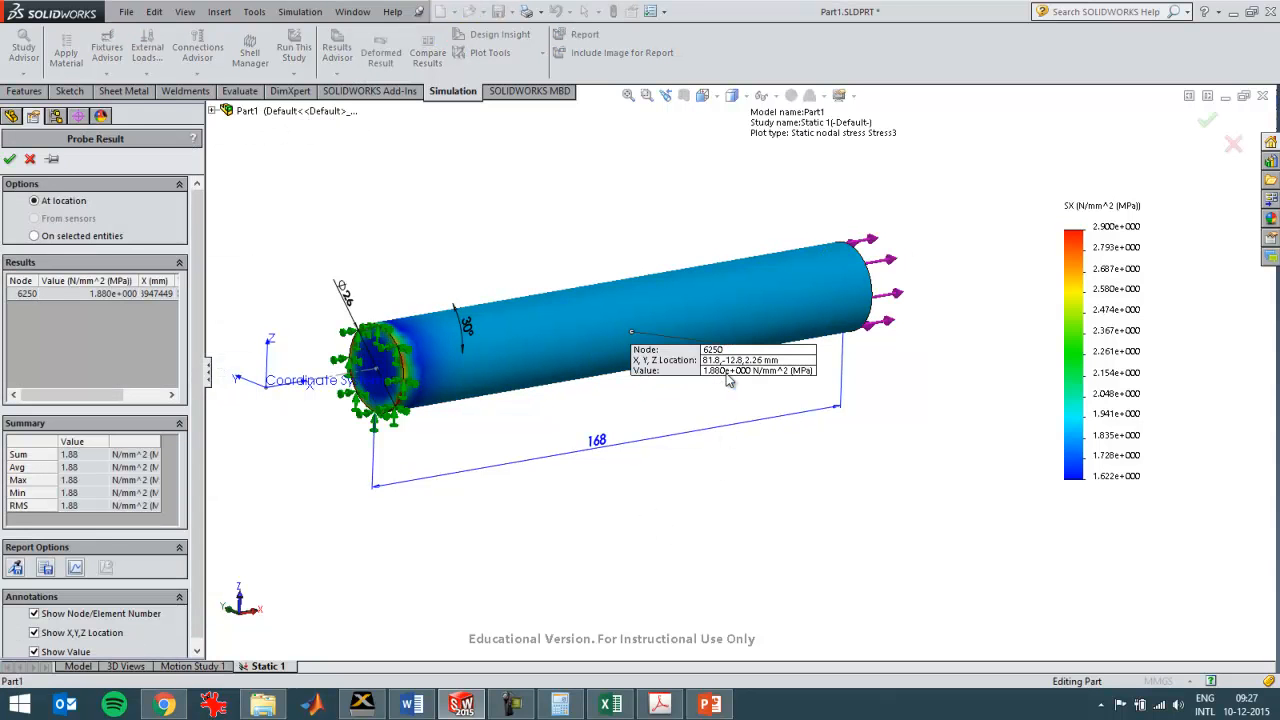